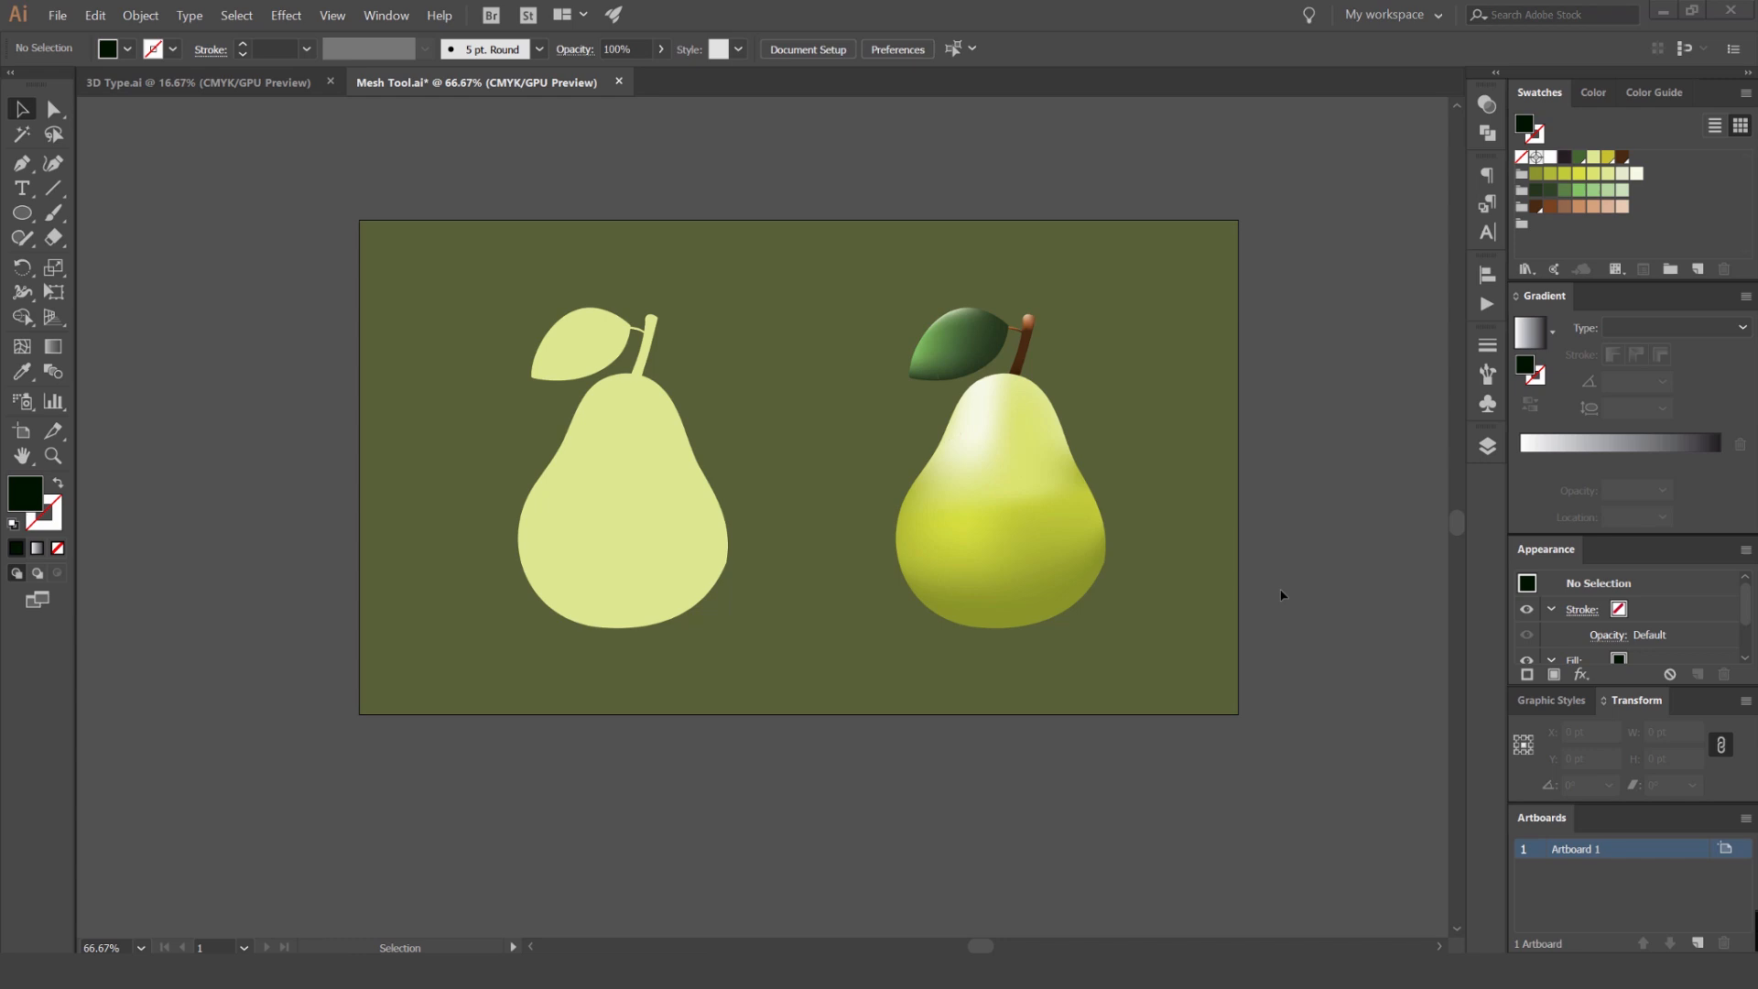
mouse_move(673, 356)
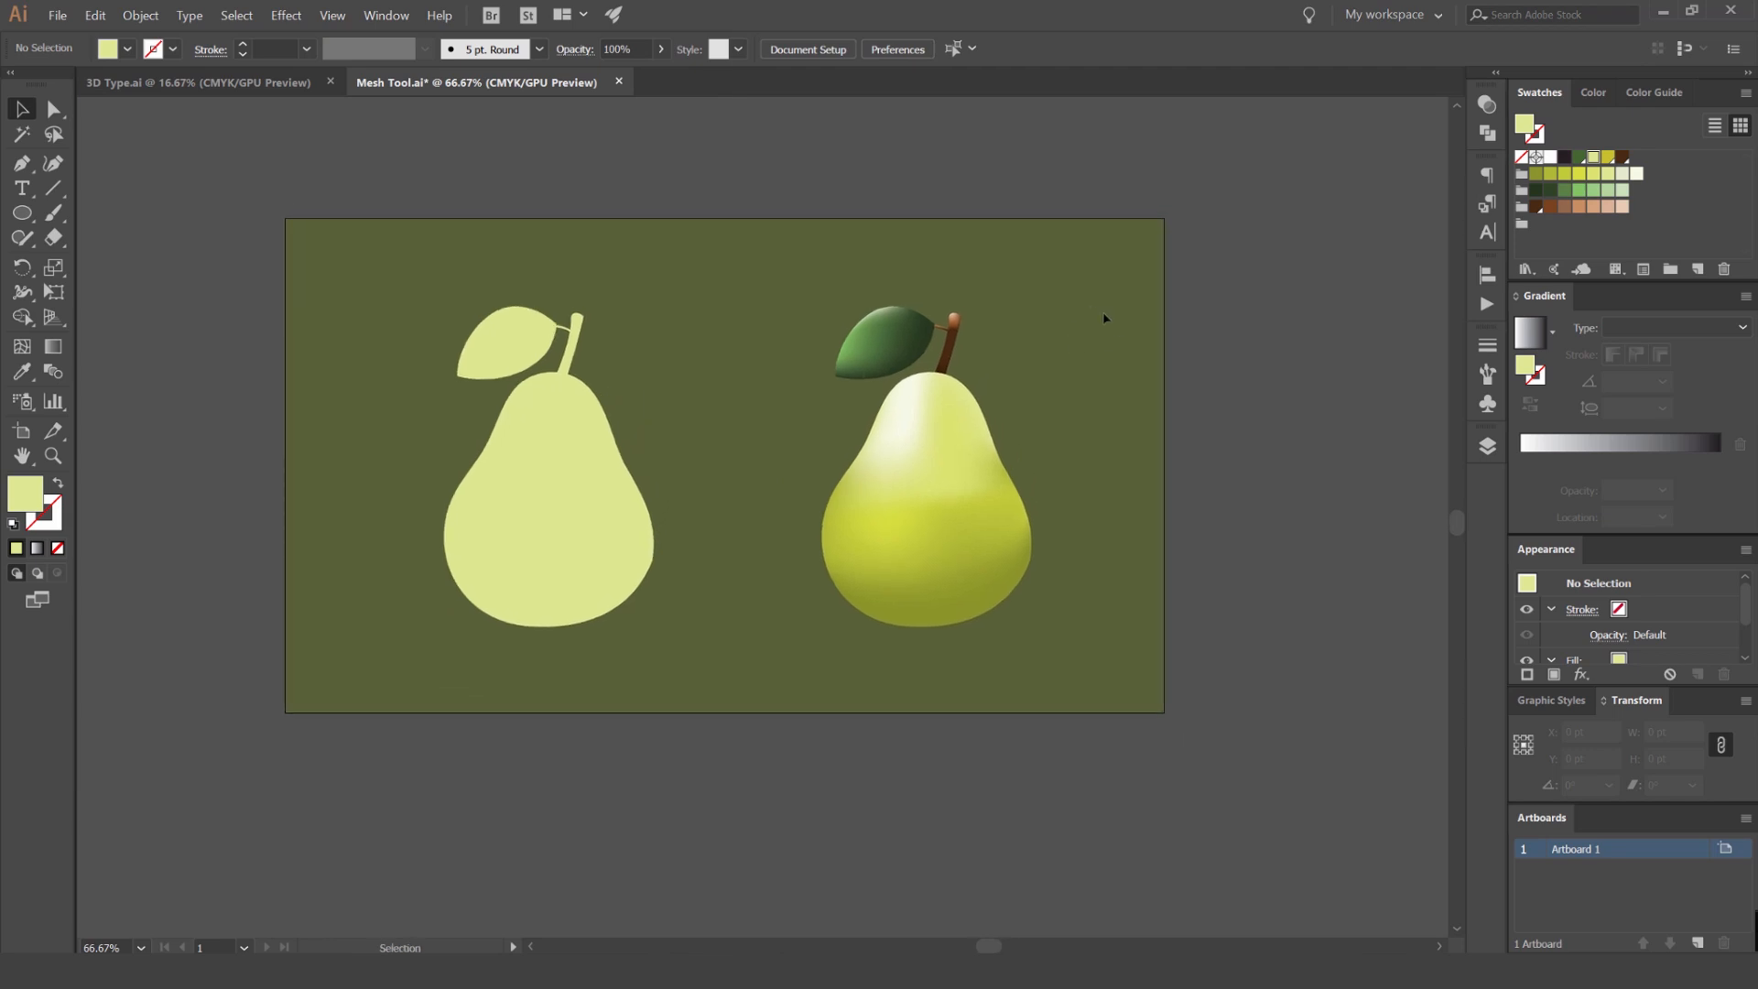
mouse_move(970, 359)
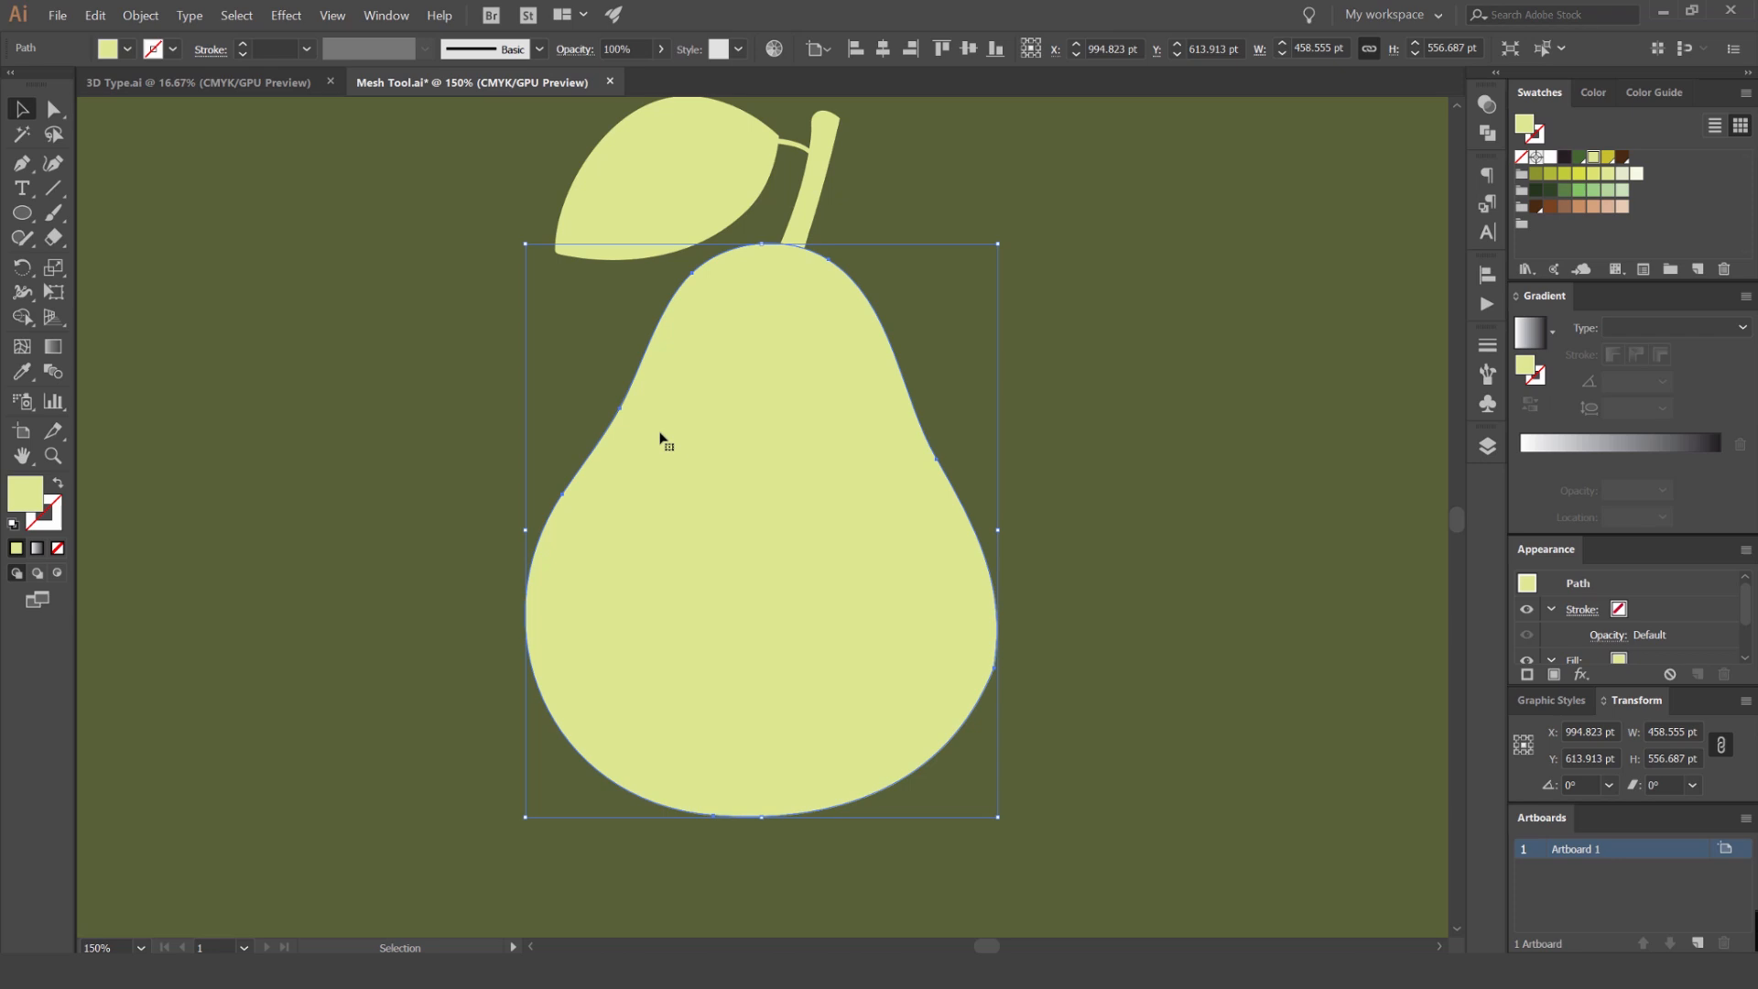
With the Mesh tool, add the first crossing mesh lines inside the flat pear body.
left_click(21, 345)
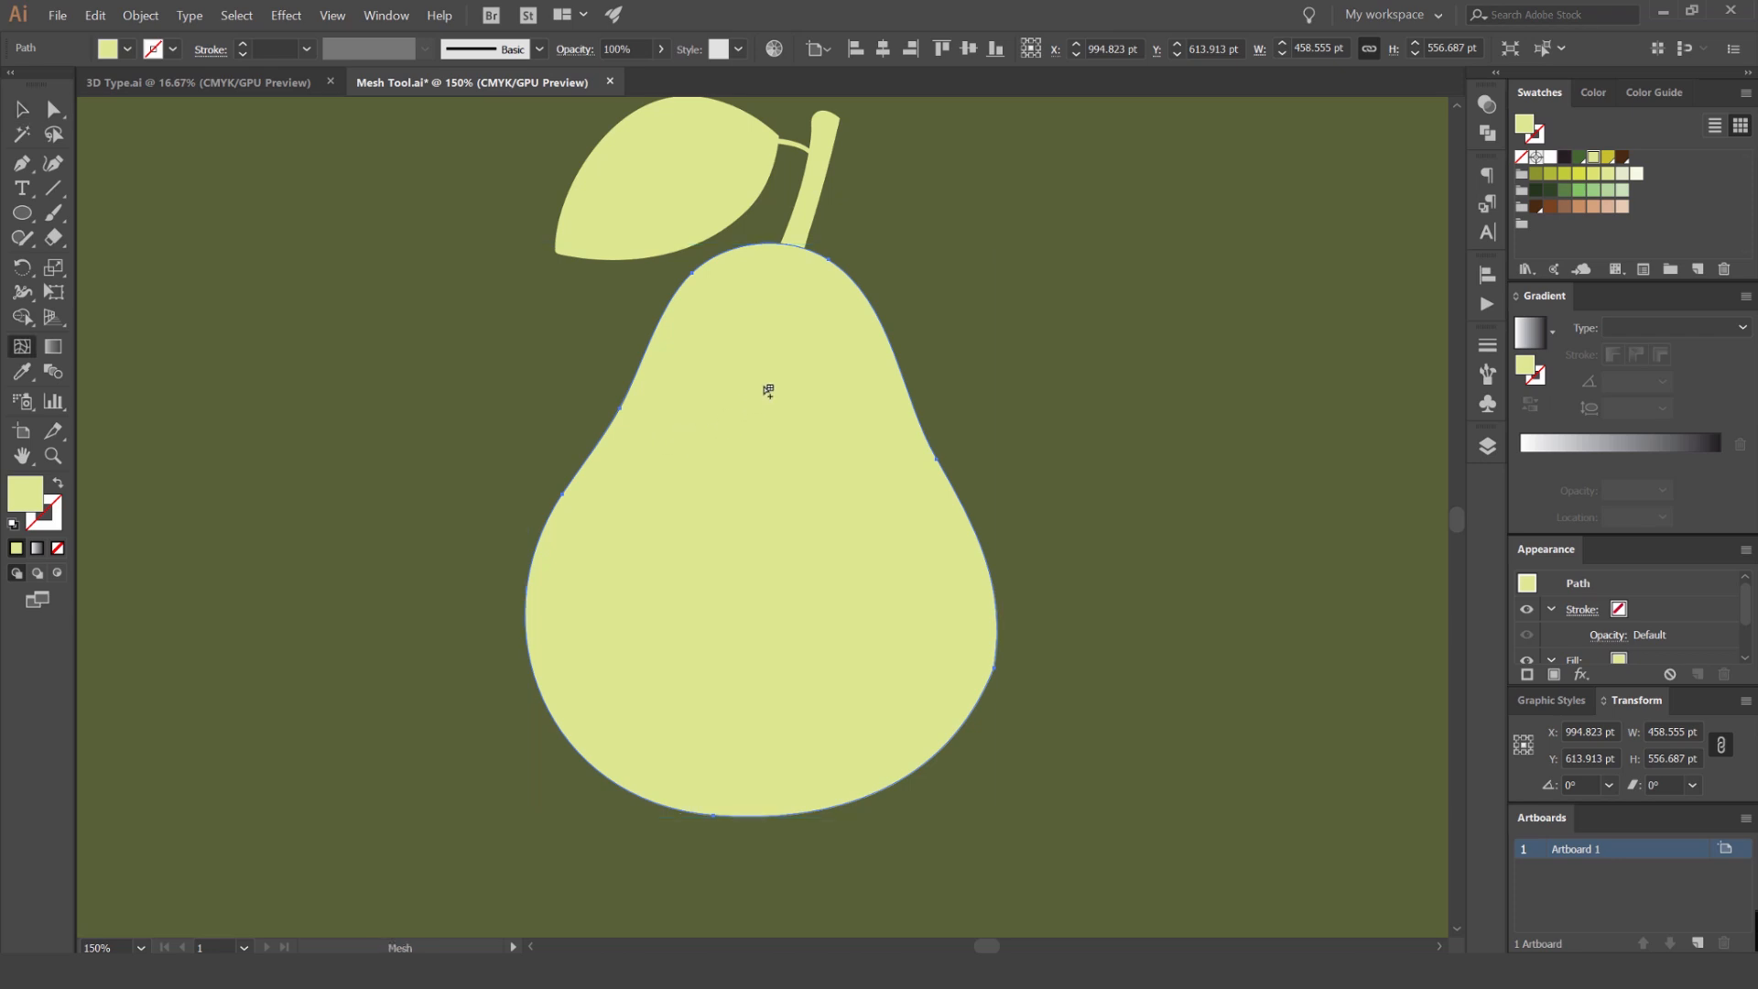
mouse_move(768, 574)
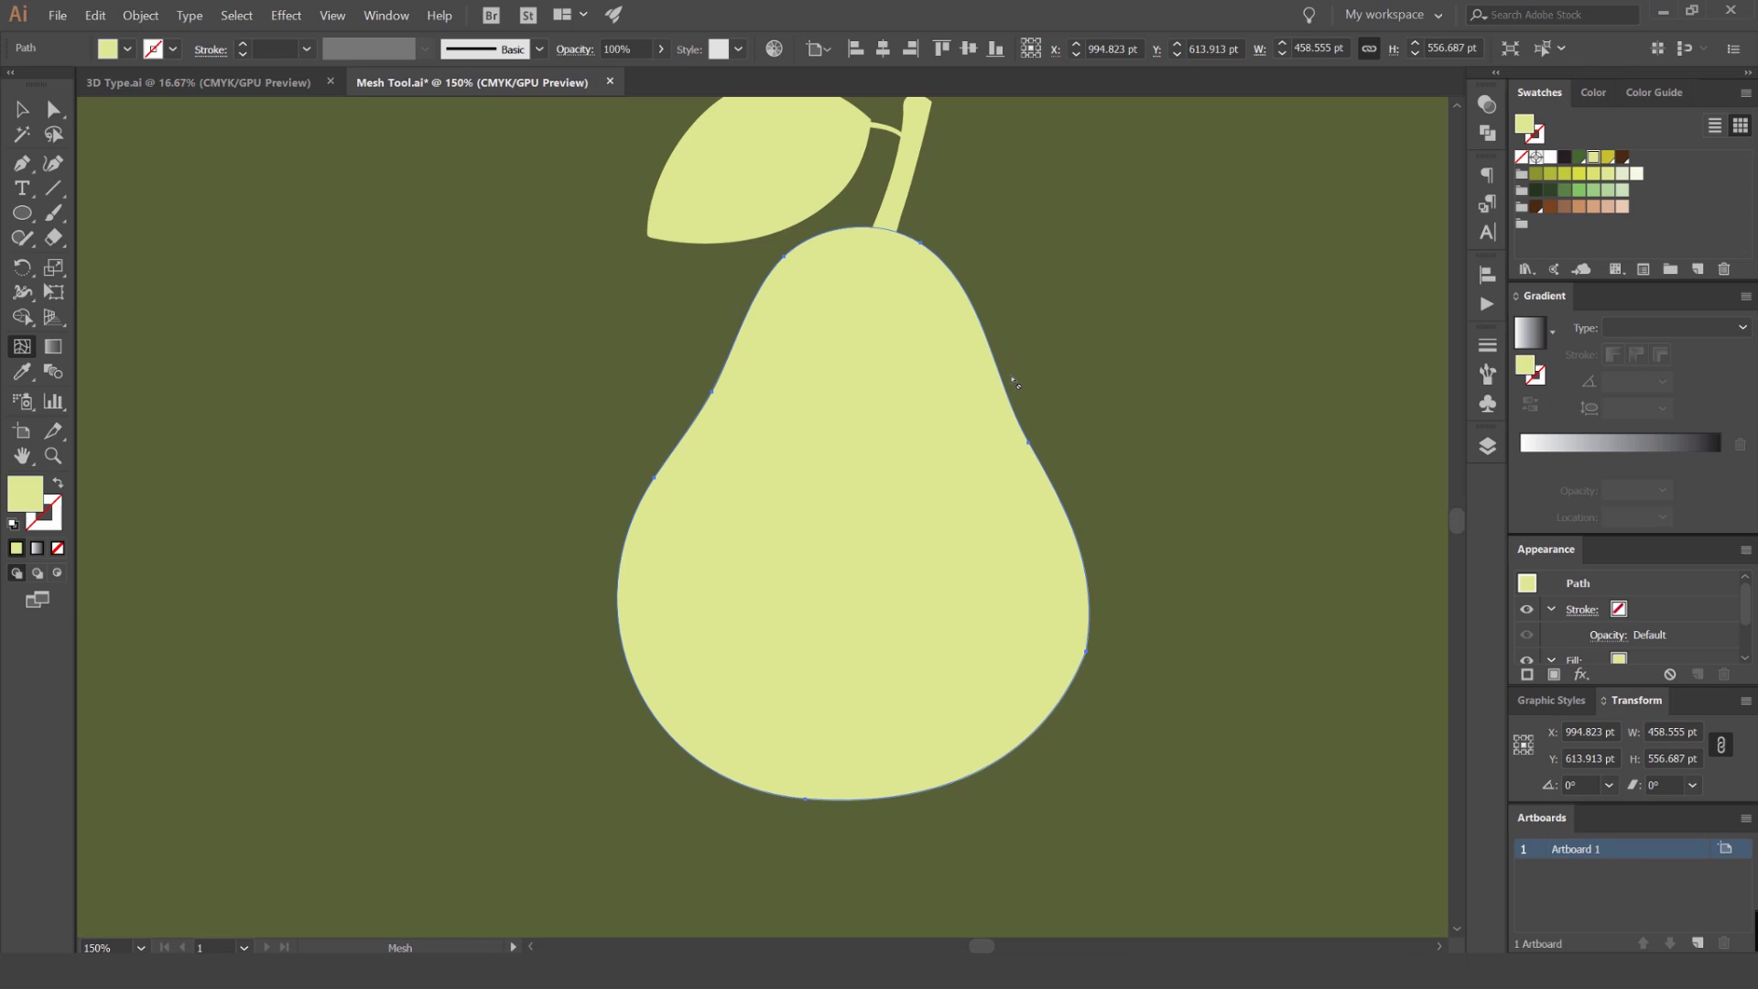
left_click(925, 324)
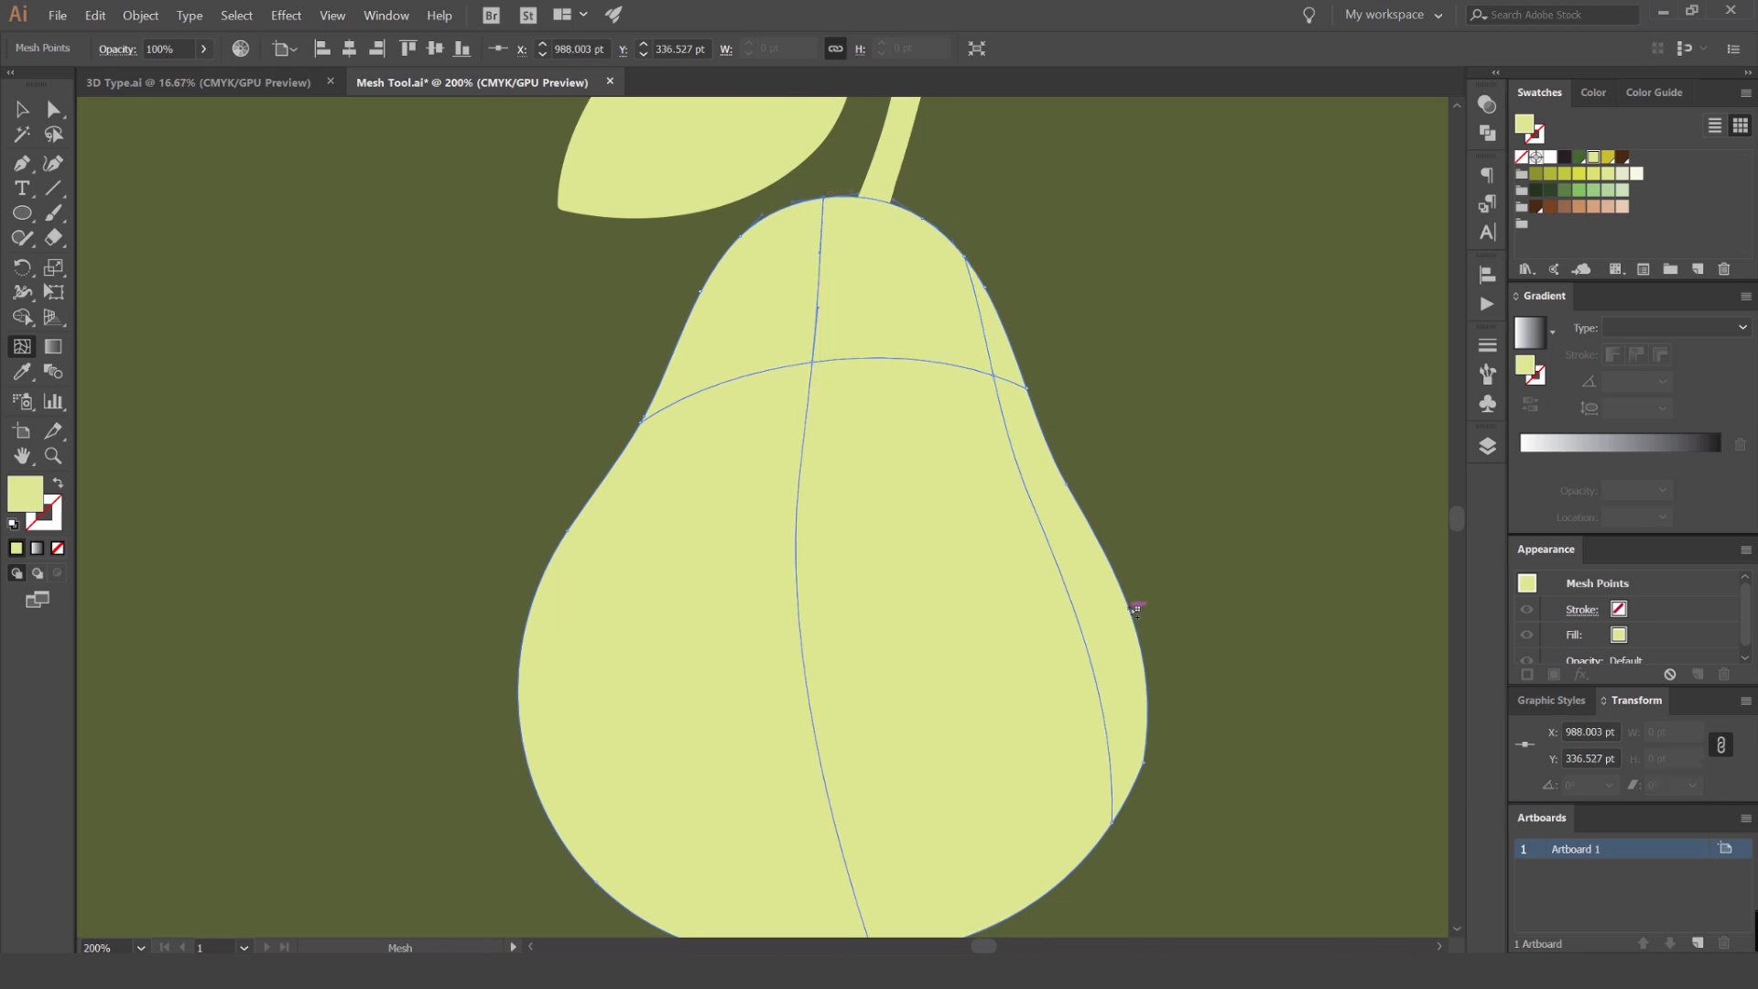
left_click(1134, 612)
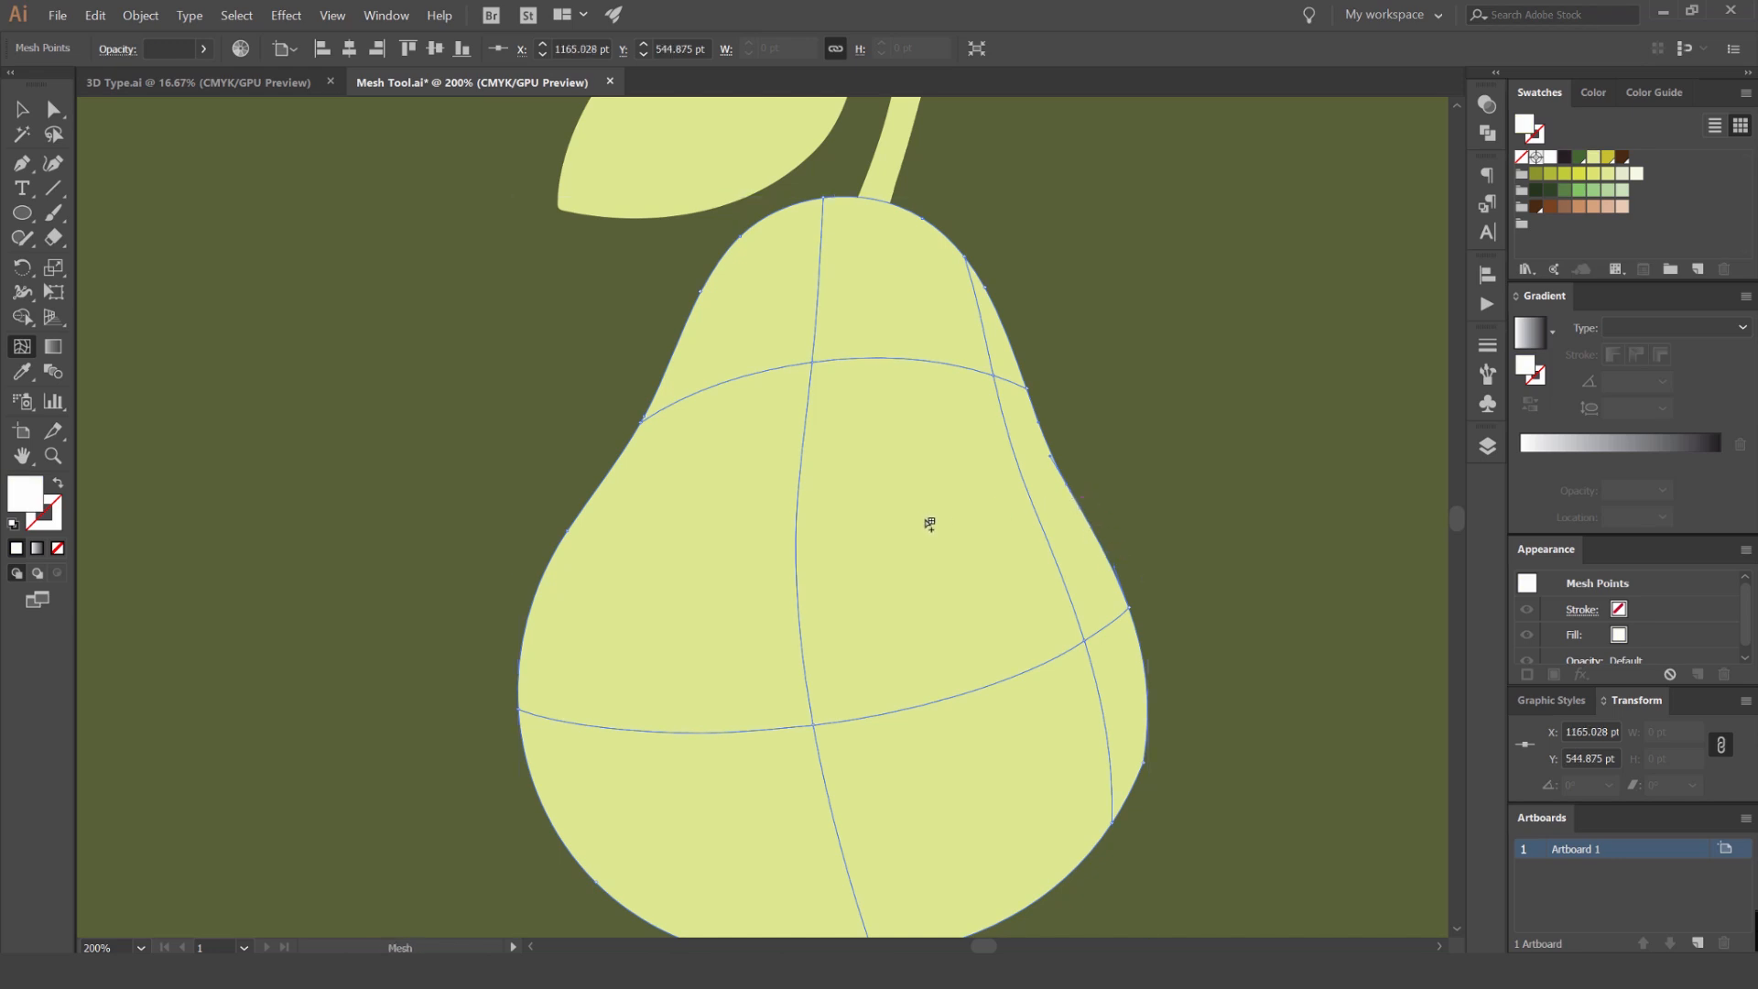
left_click(930, 506)
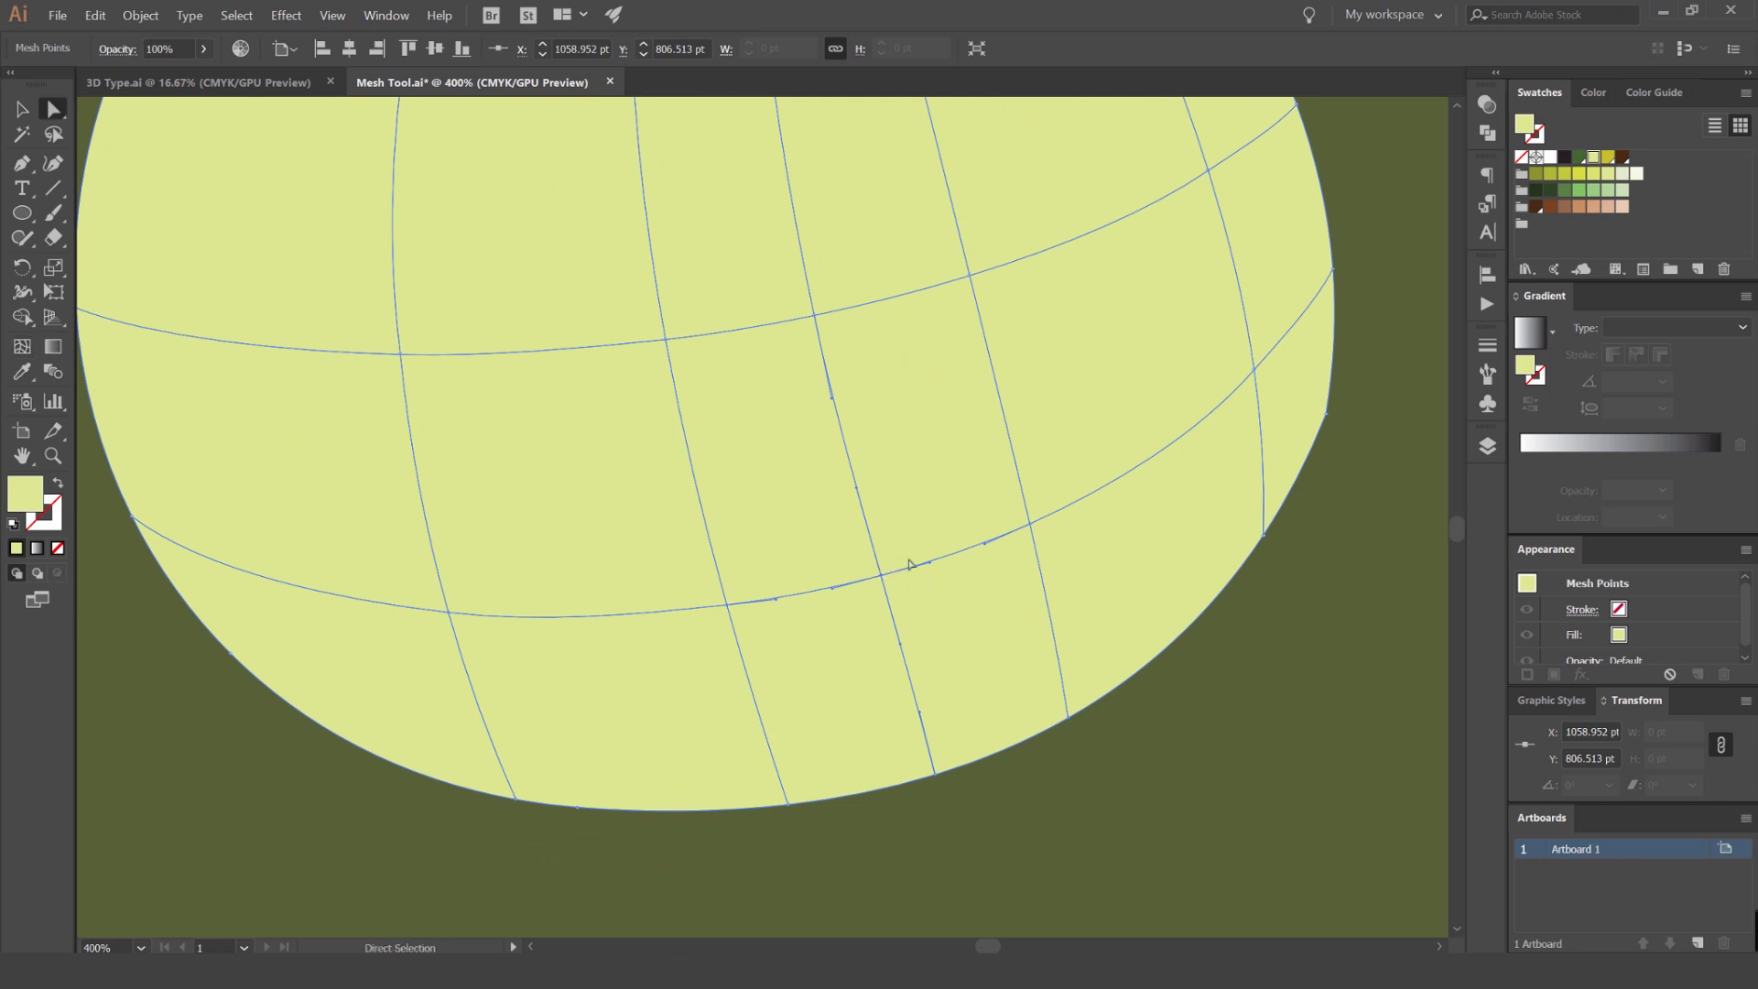
Add more mesh rows and columns so an even grid covers the whole pear.
left_click(884, 573)
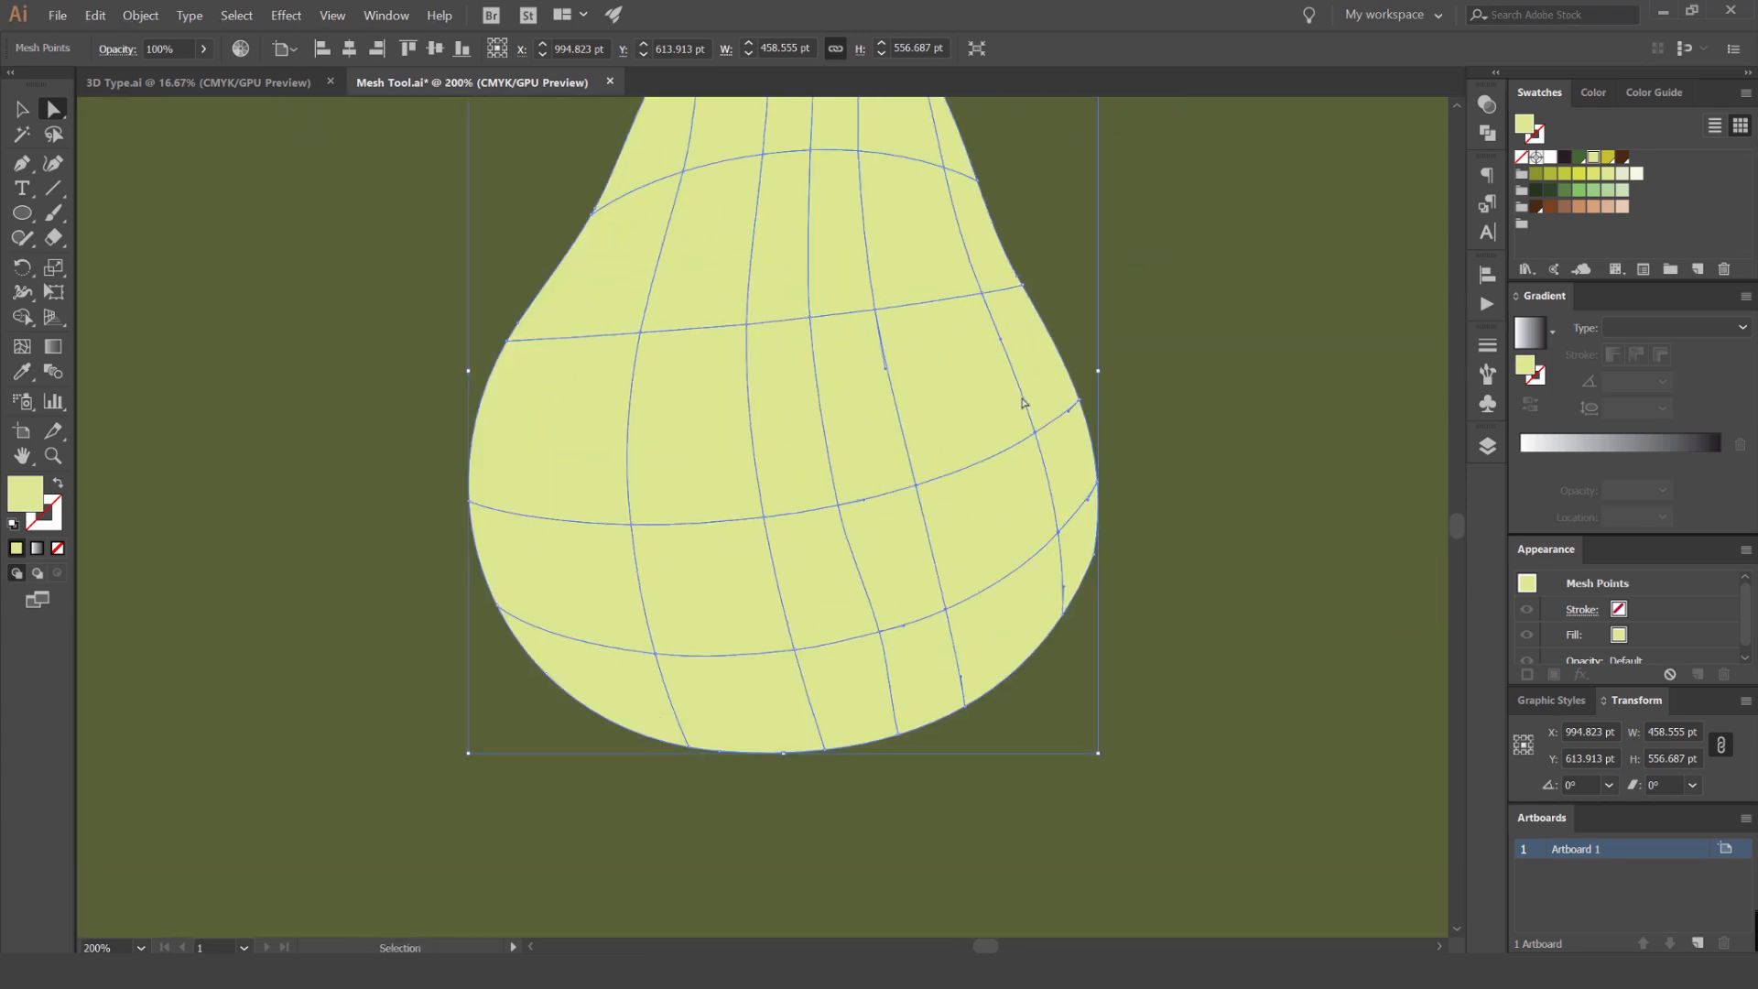
left_click(998, 381)
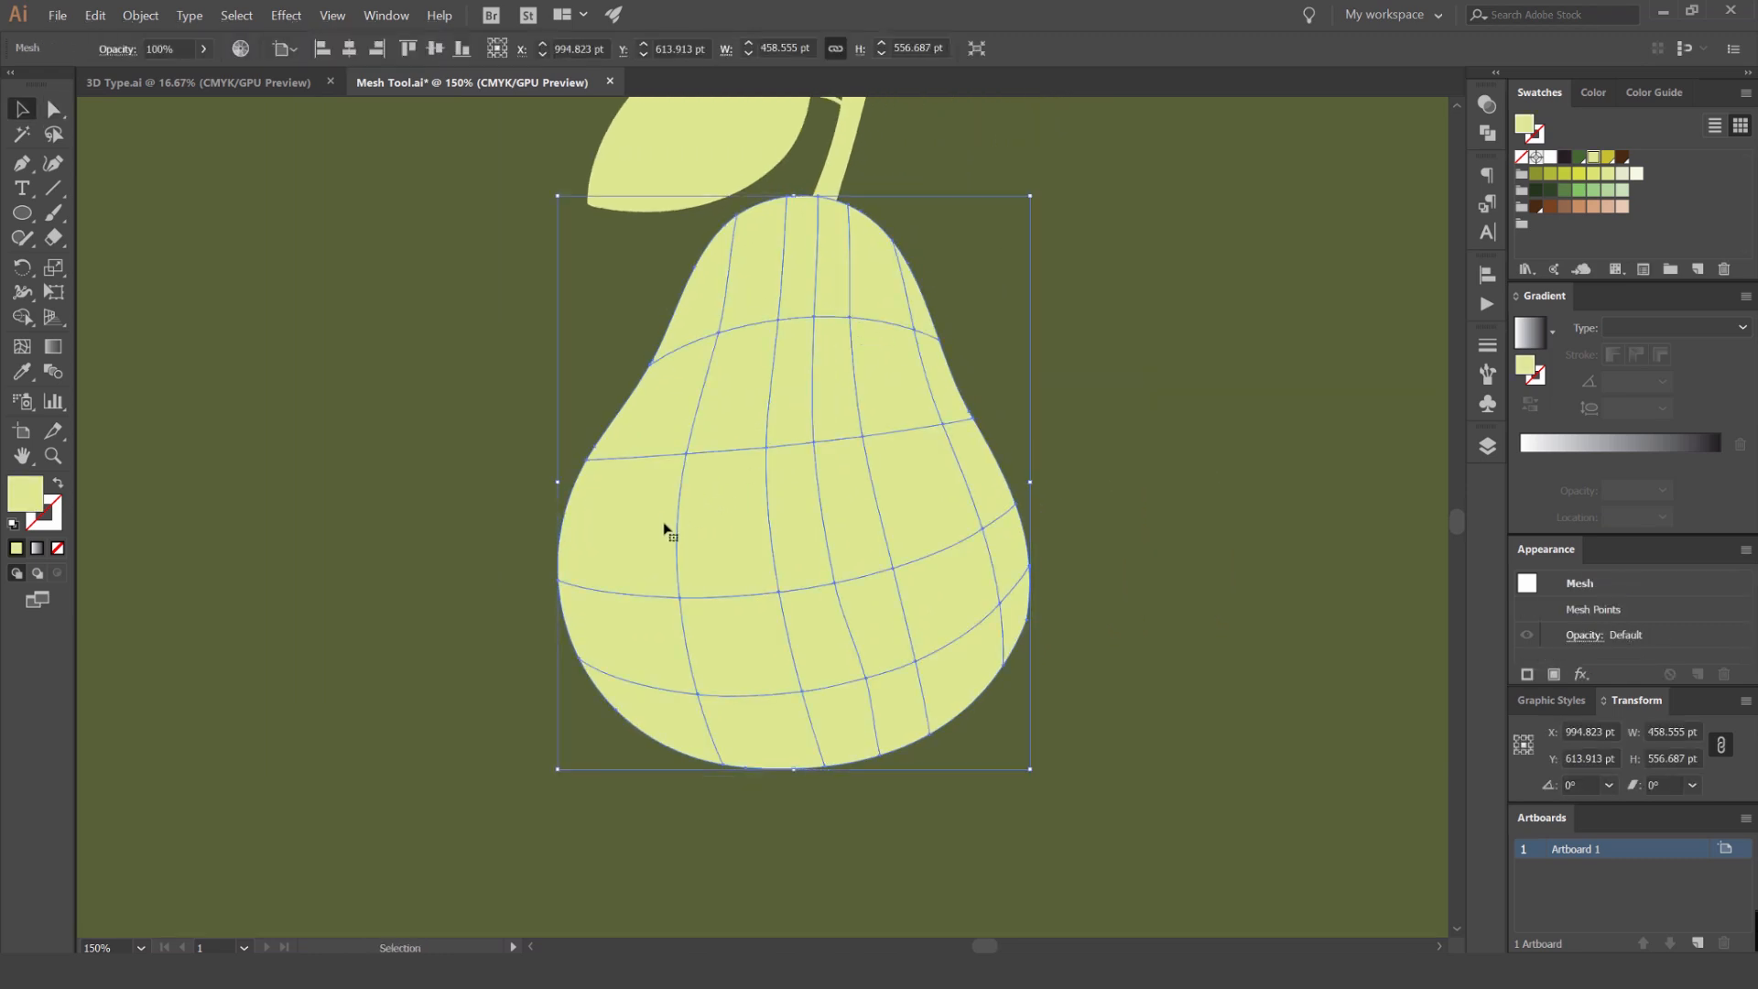
left_click(685, 289)
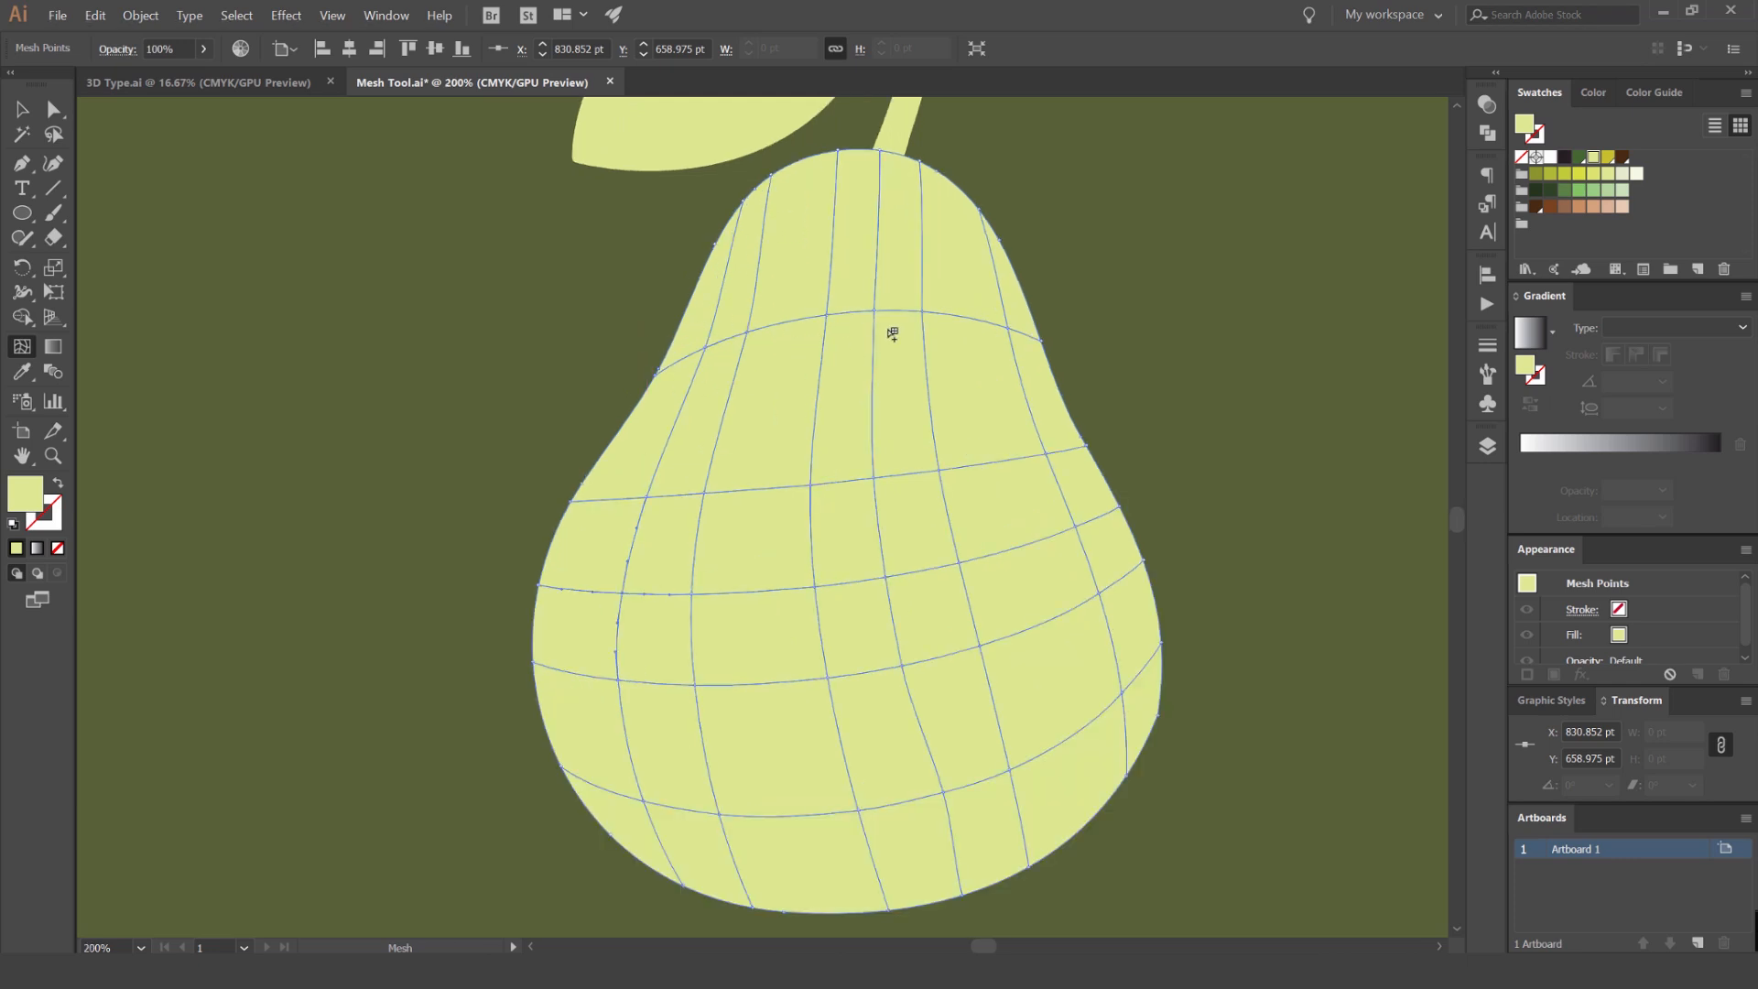
left_click(21, 109)
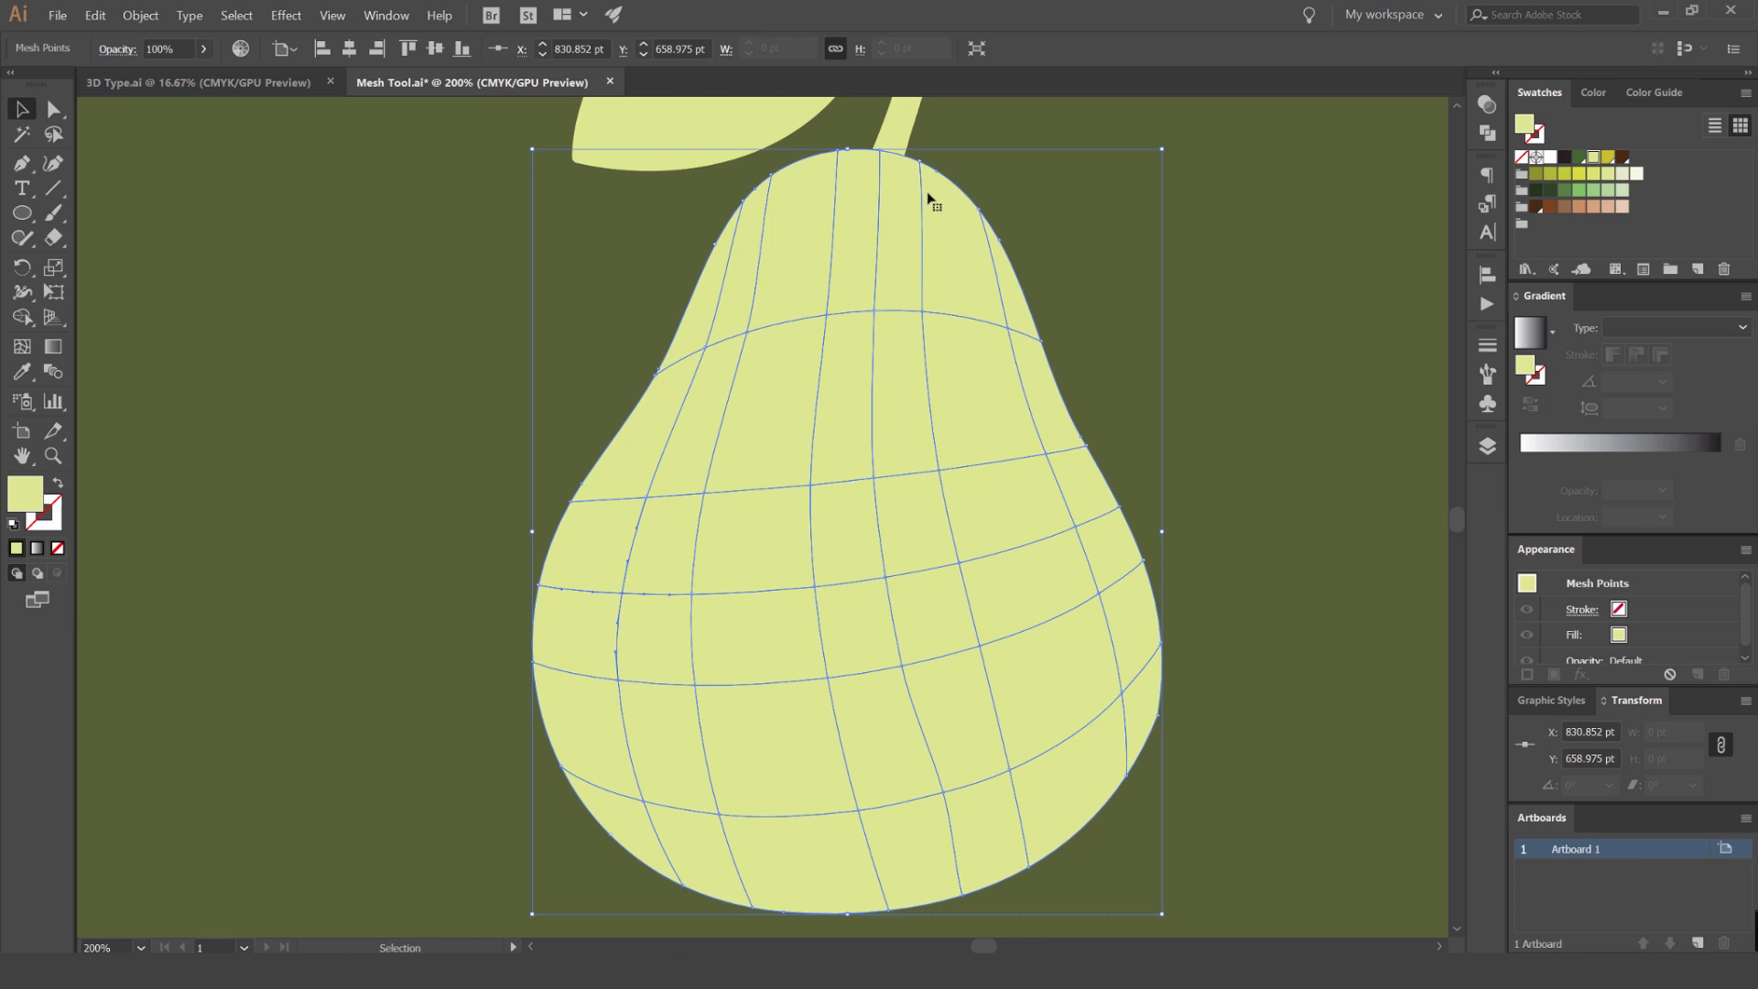
Colour selected lower mesh points olive green, leaving a soft yellow-green neck.
key("ctrl+minus")
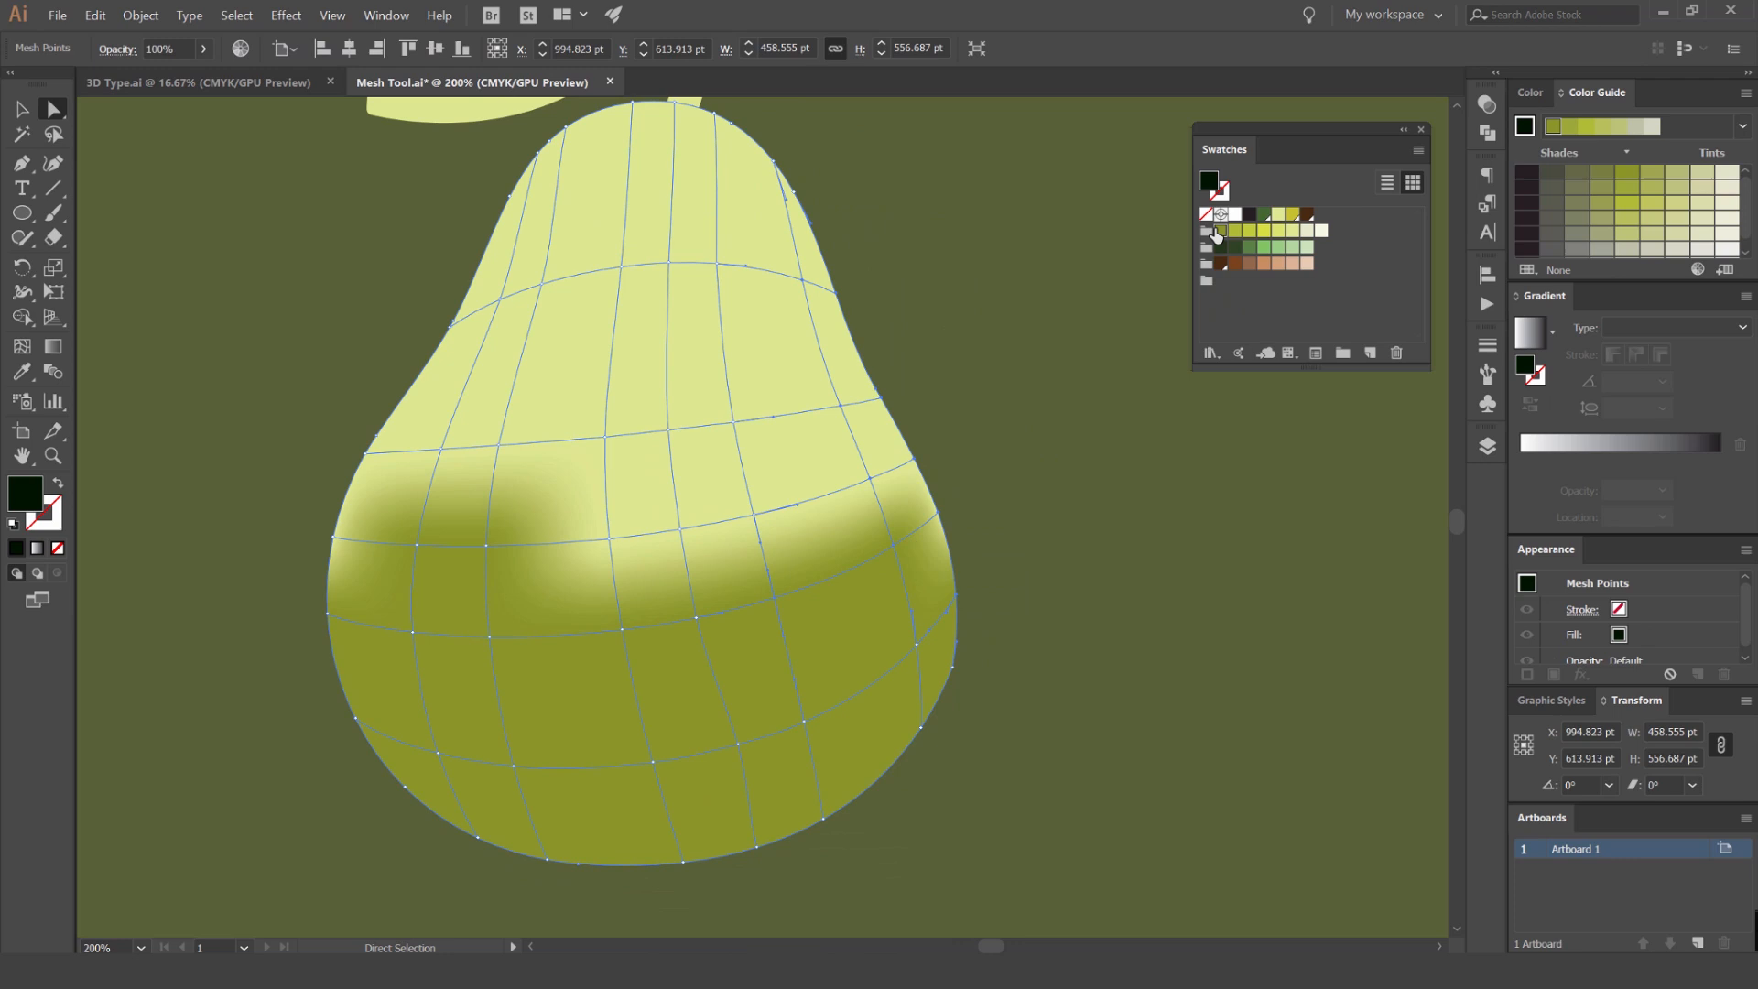
left_click(275, 446)
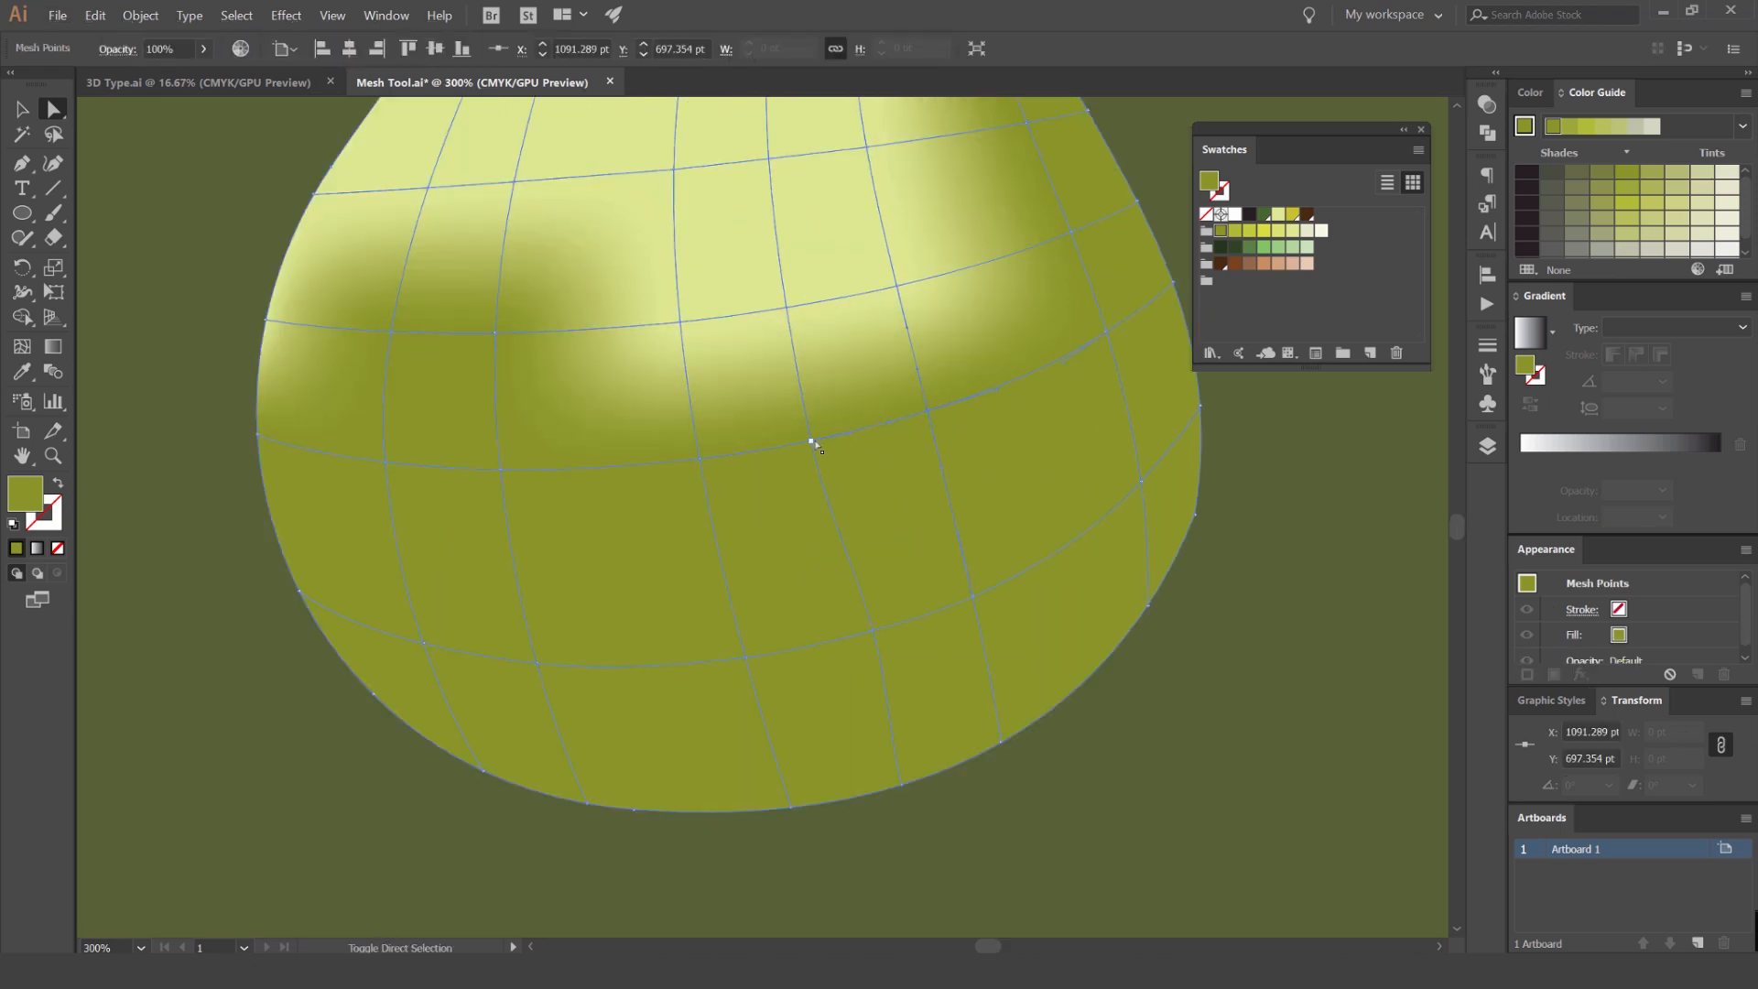
left_click(814, 444)
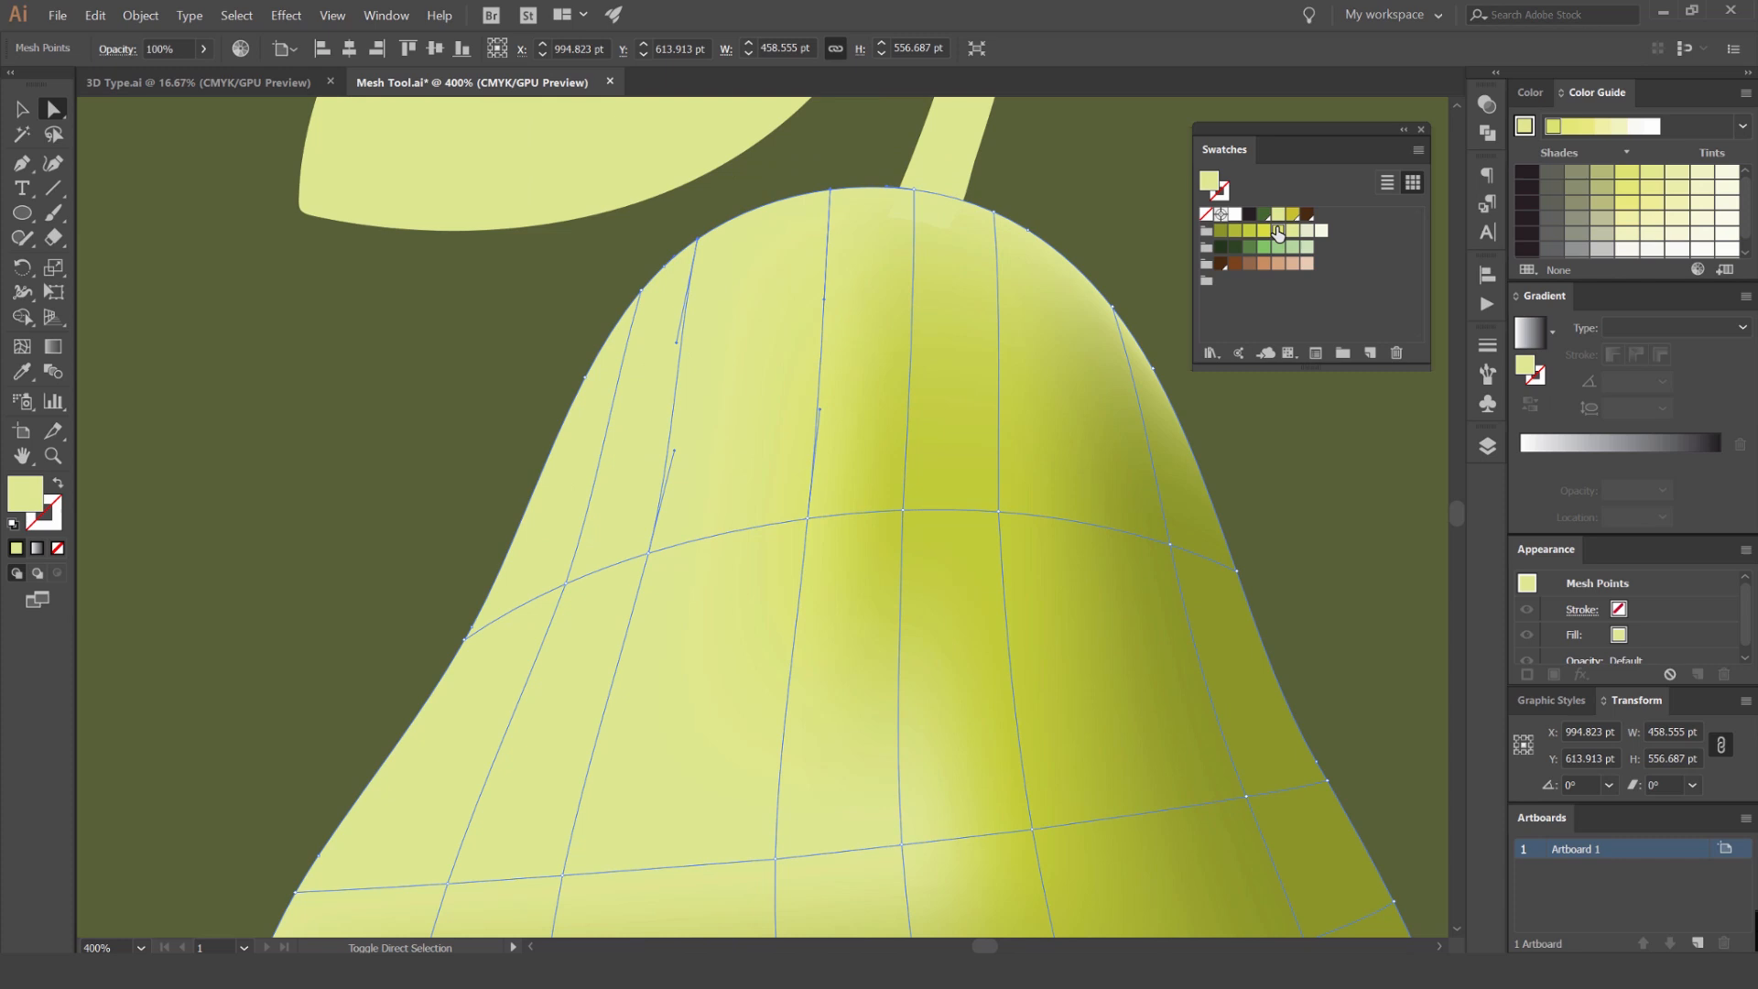
Apply pale yellow to the selected upper-middle mesh points of the pear.
left_click(1274, 230)
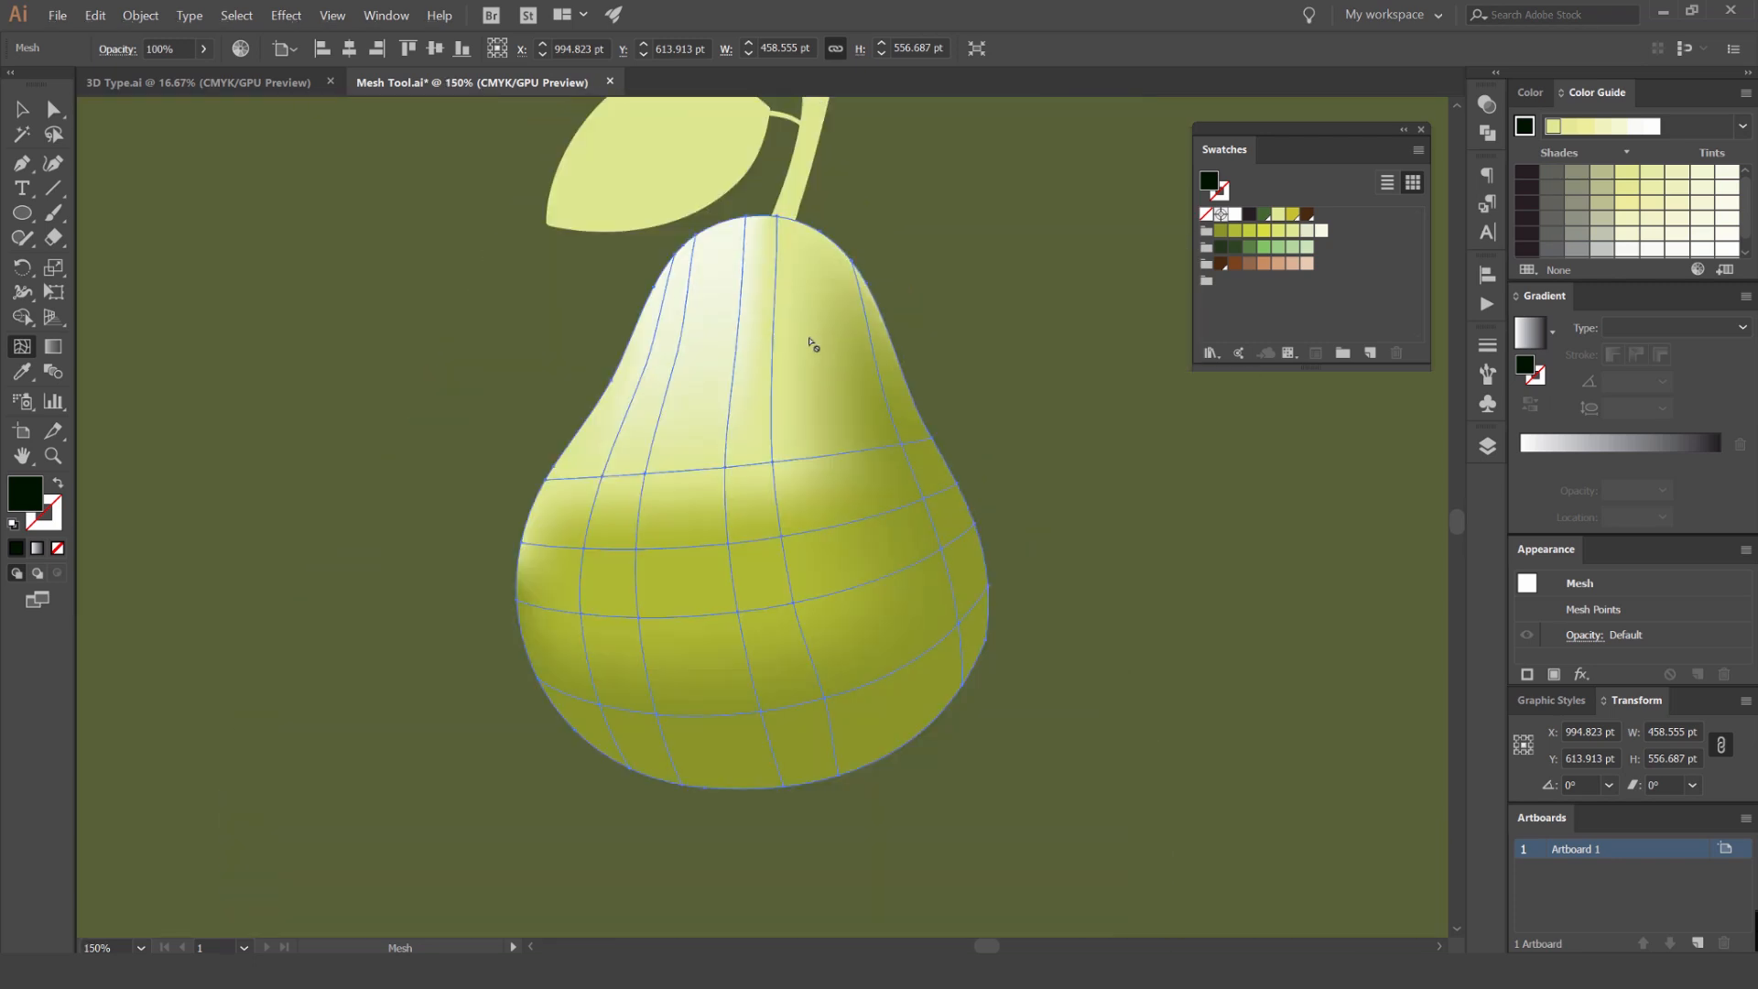
Apply white to upper-left mesh points, then deselect to preview the smooth shading.
left_click(783, 218)
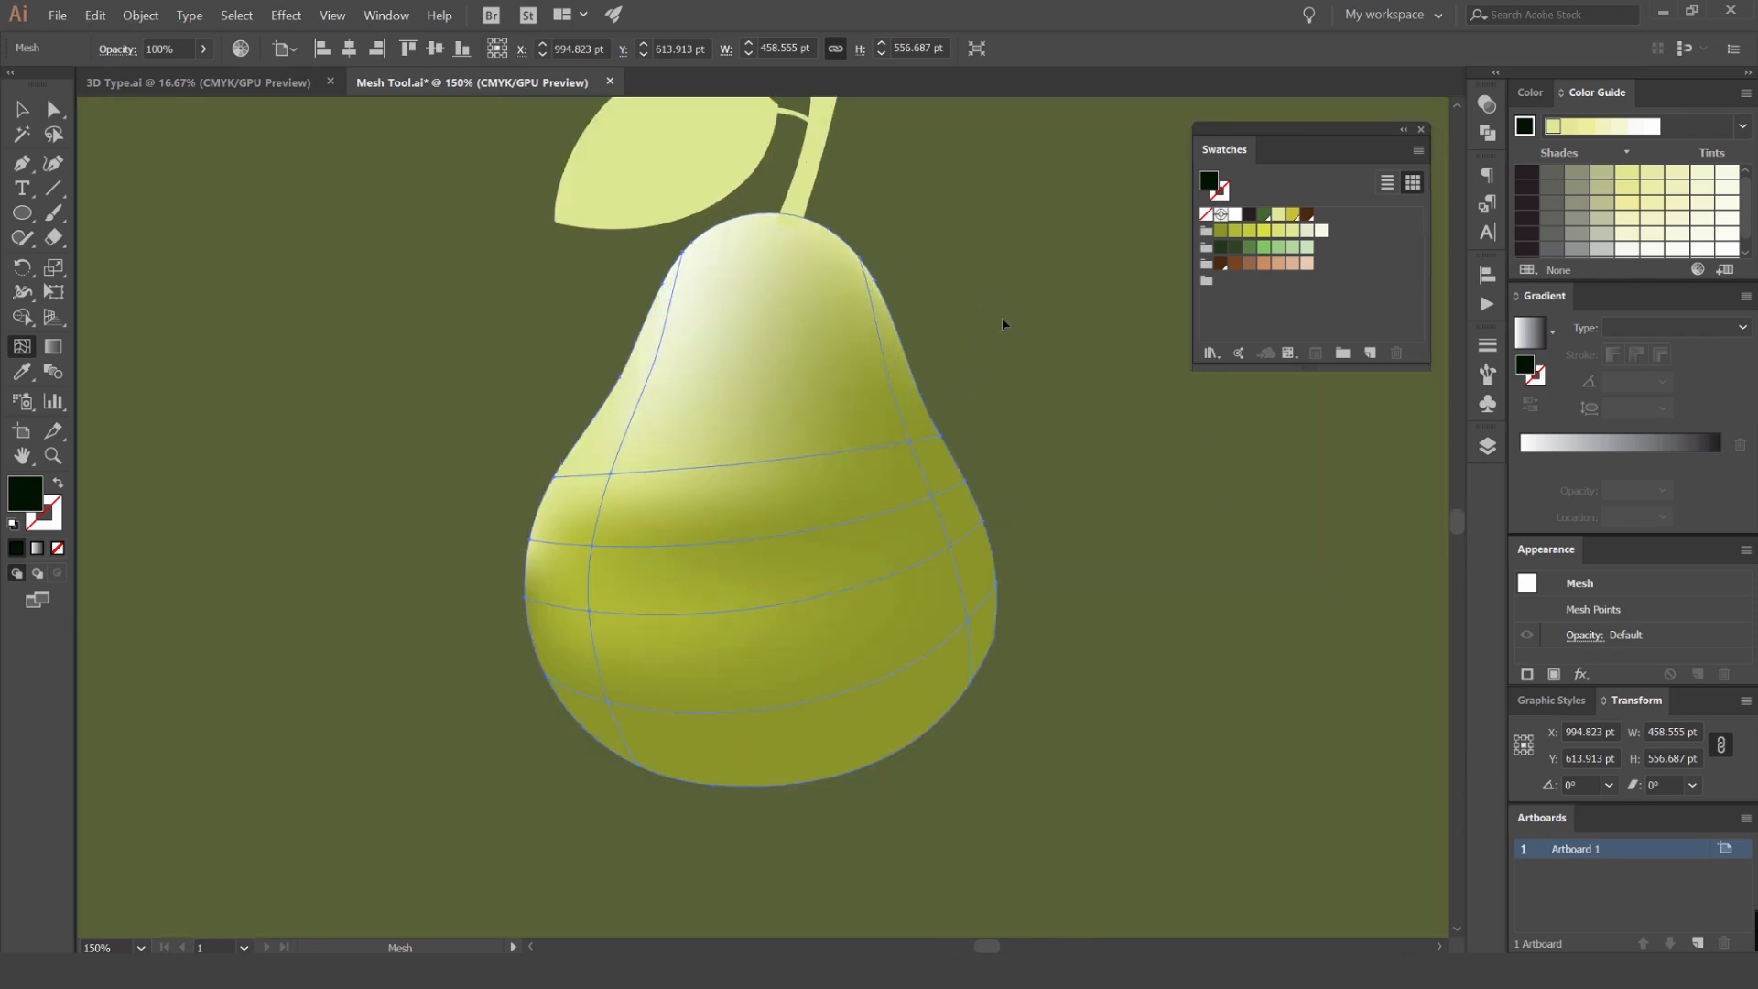
left_click(759, 499)
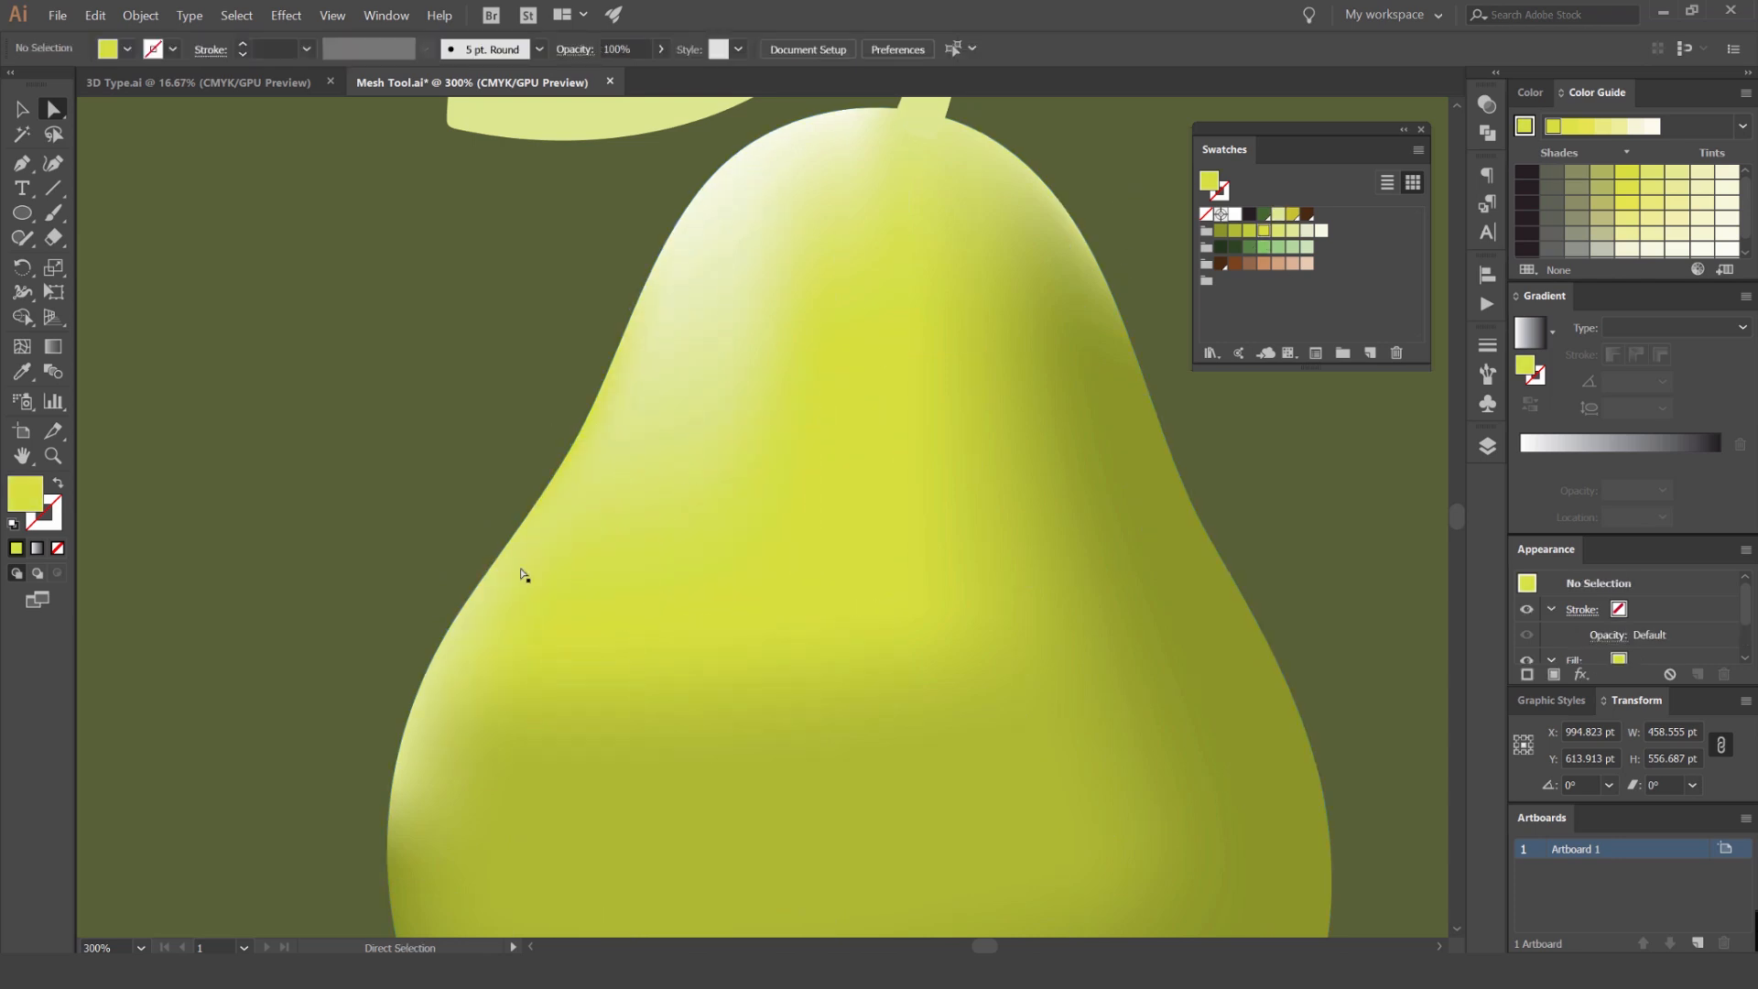
Darken mesh points along the pear's left and bottom edges with deeper greens.
left_click(764, 206)
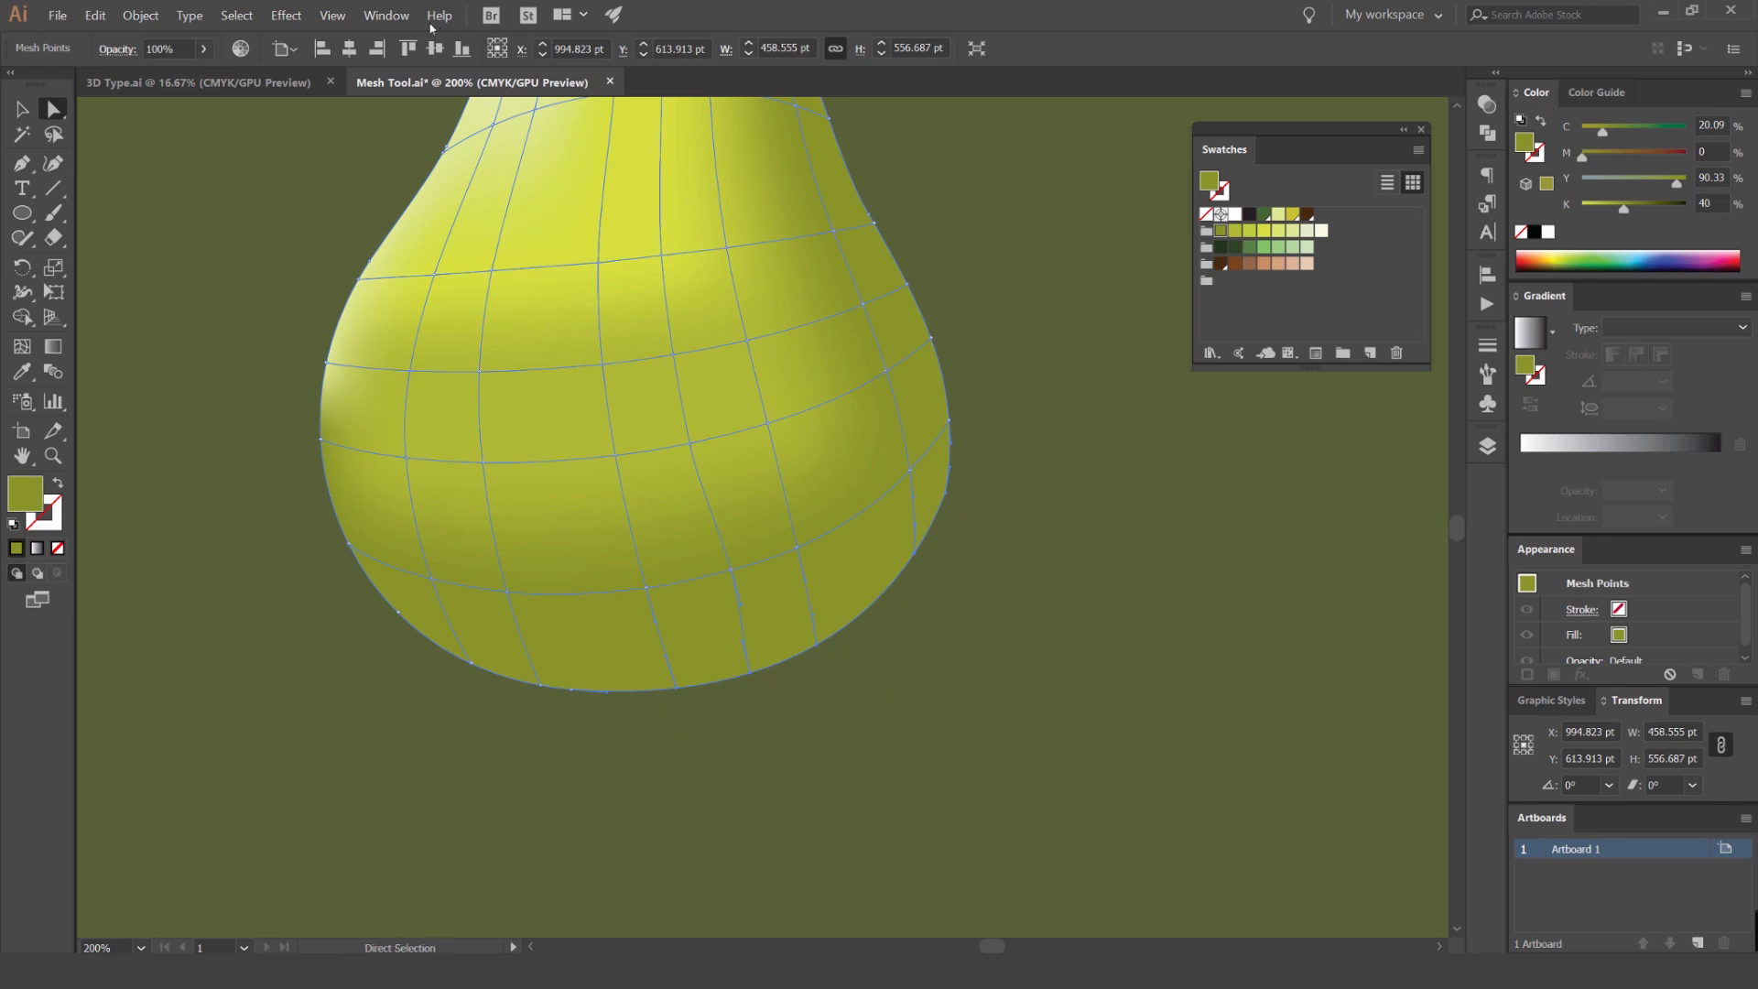
left_click(386, 15)
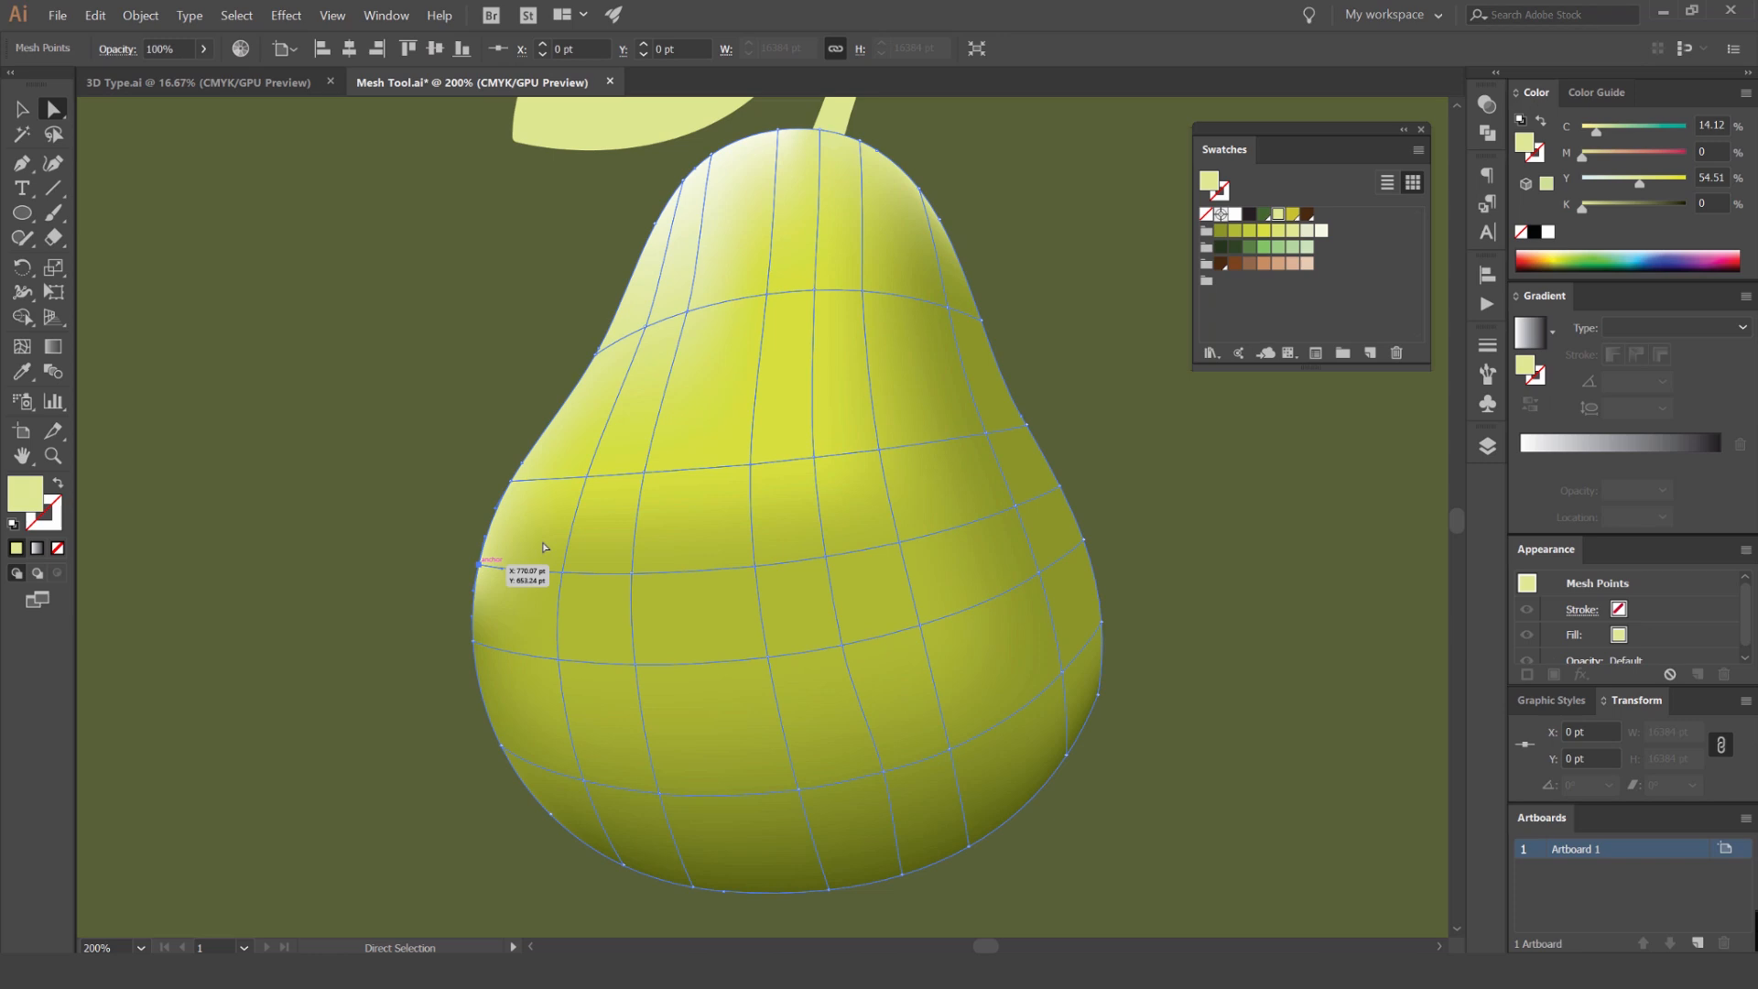
left_click(484, 549)
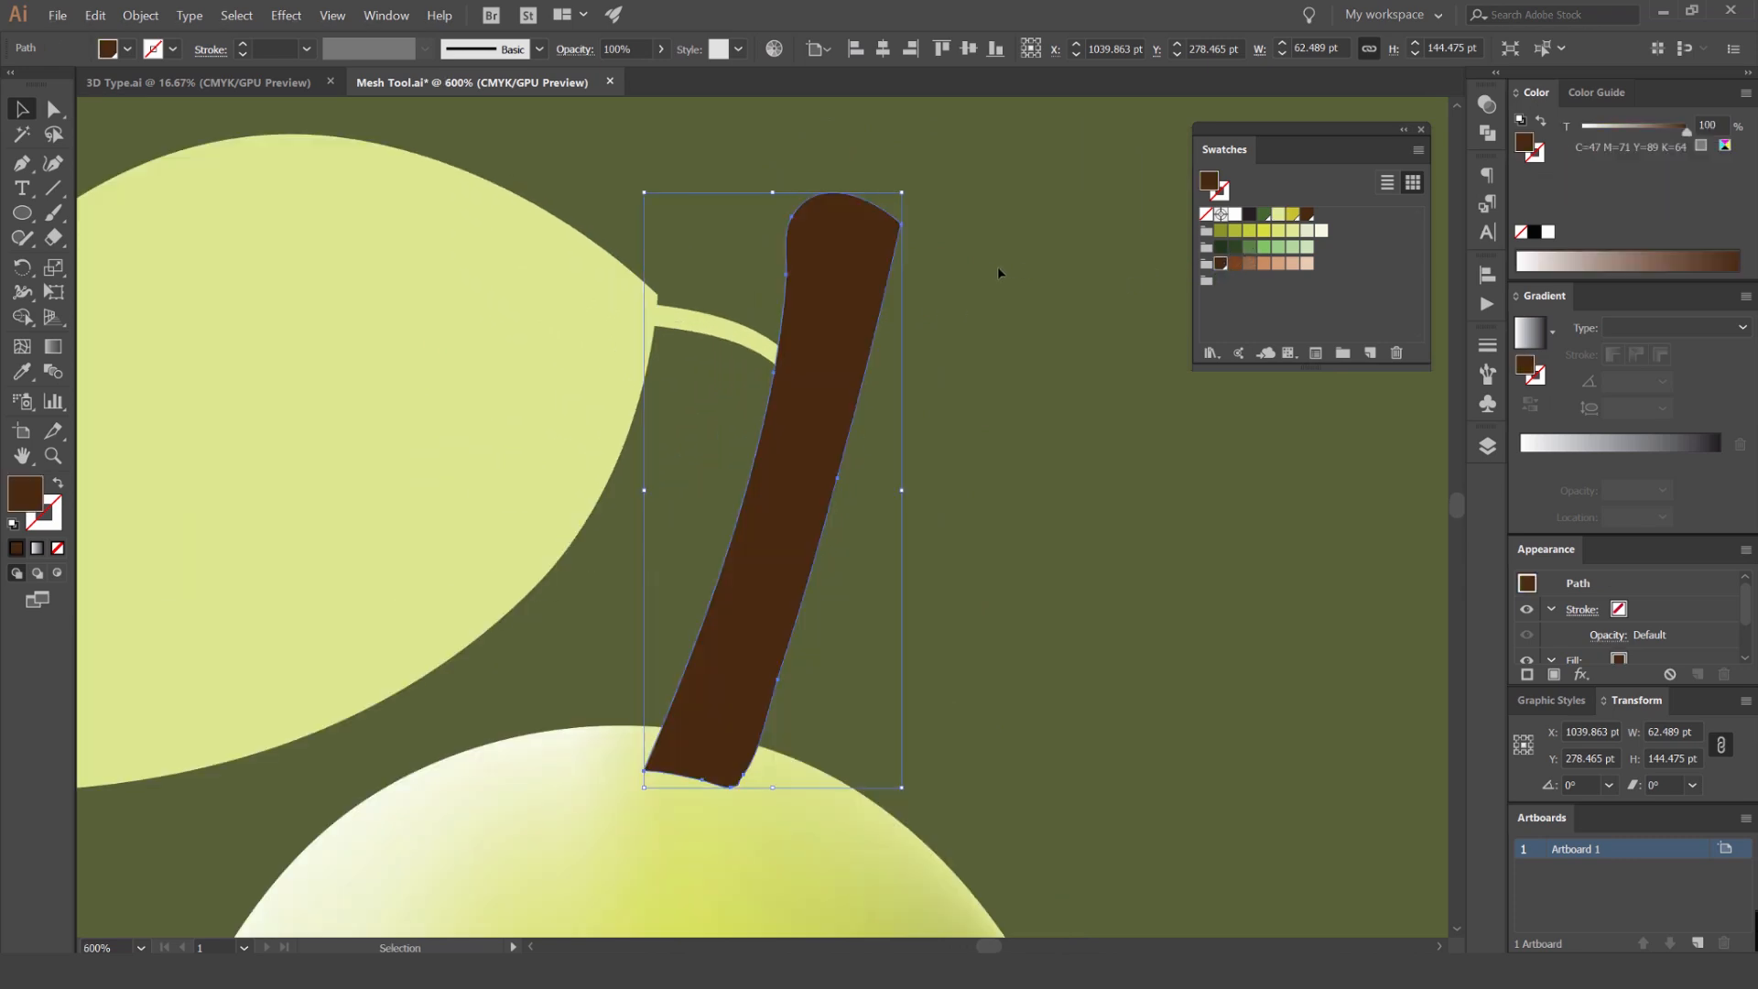
Mesh the brown stem and give its upper points lighter, warmer brown fills.
left_click(846, 267)
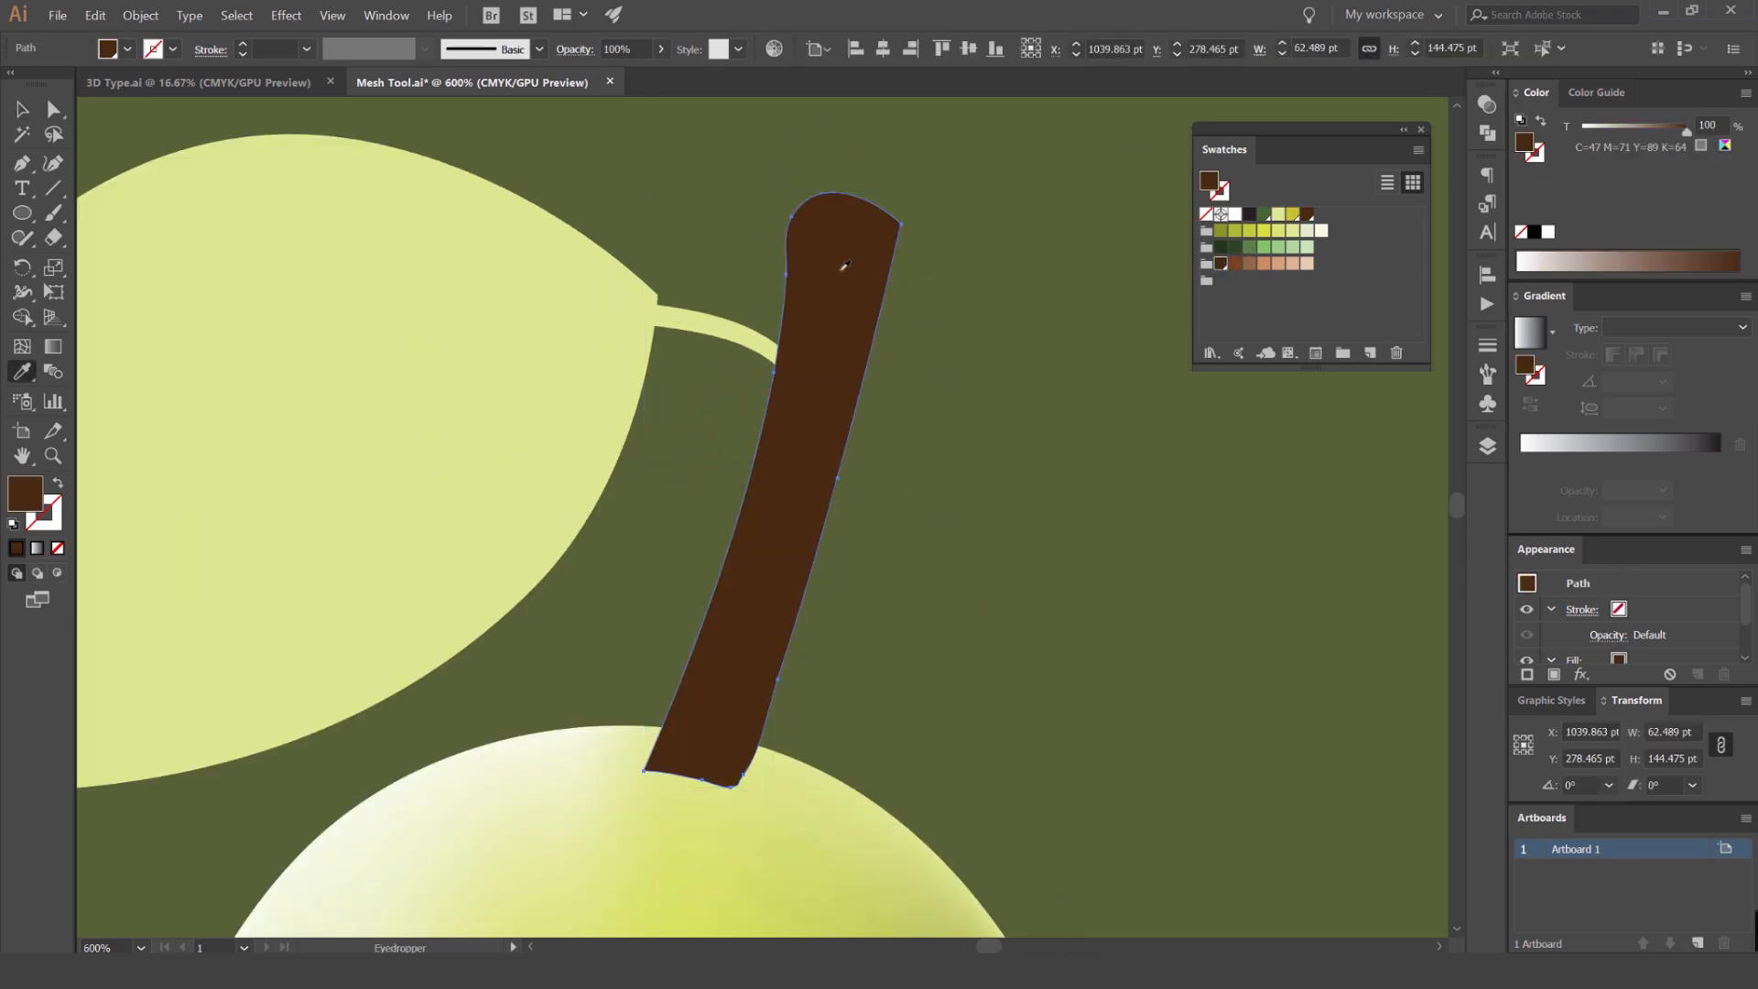
left_click(829, 265)
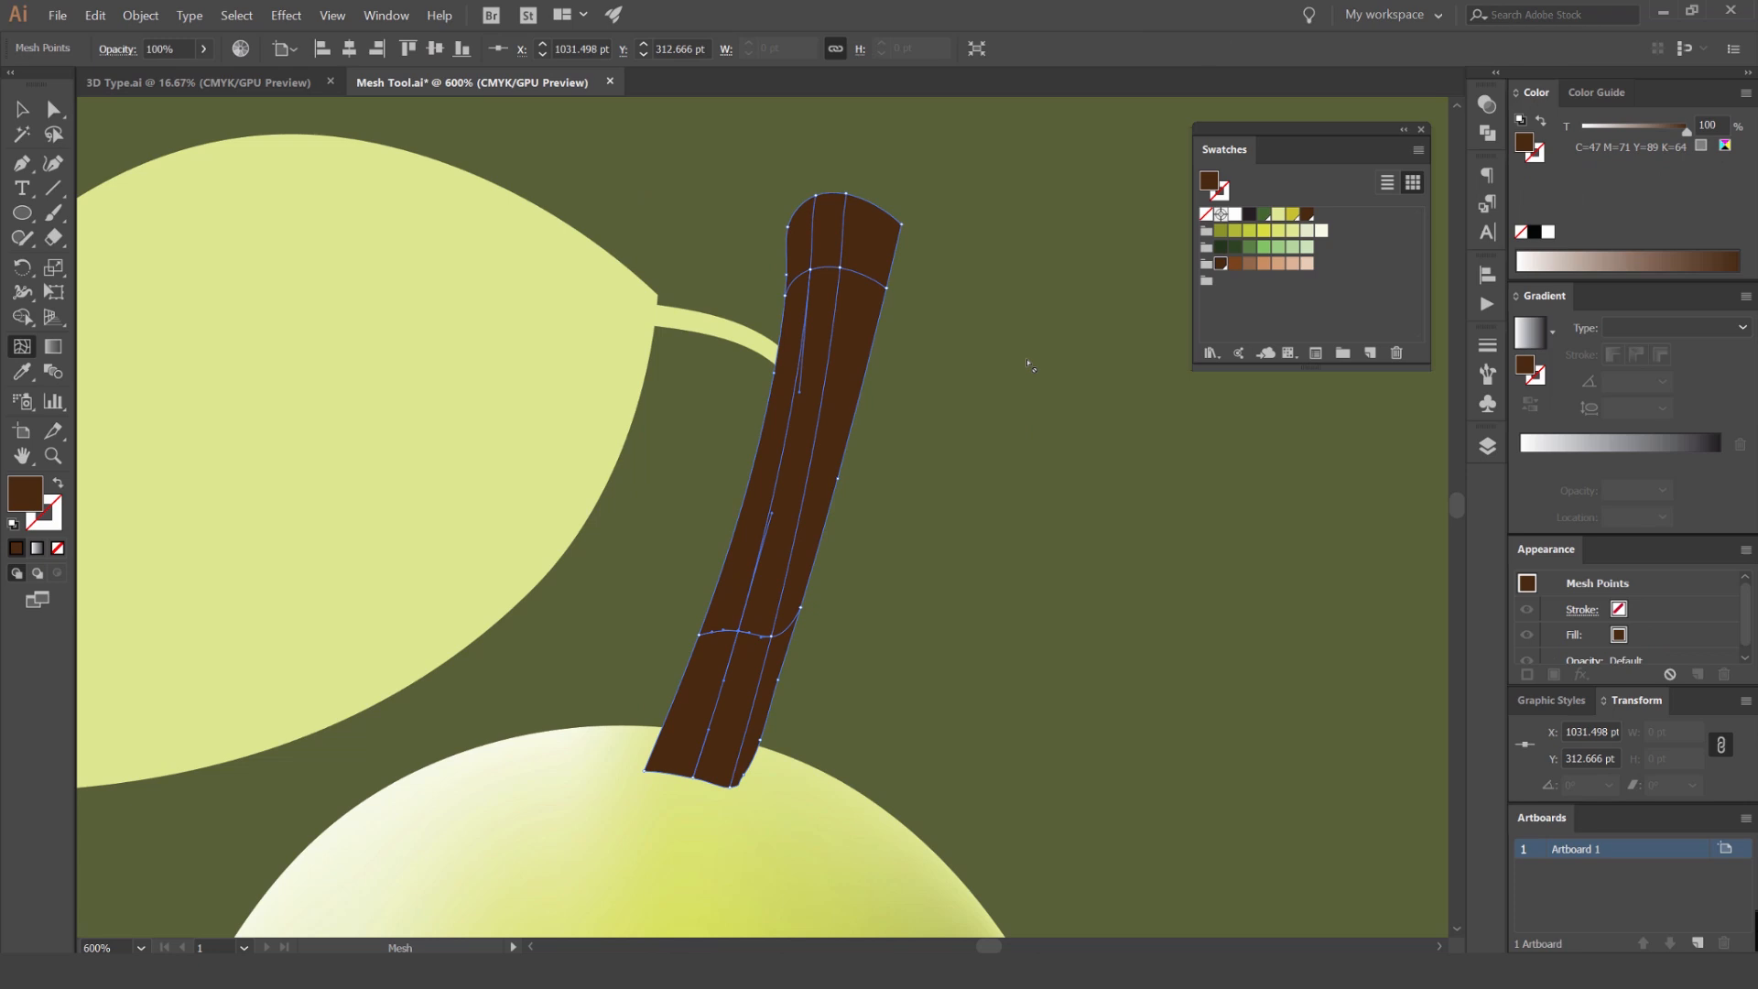
left_click(22, 110)
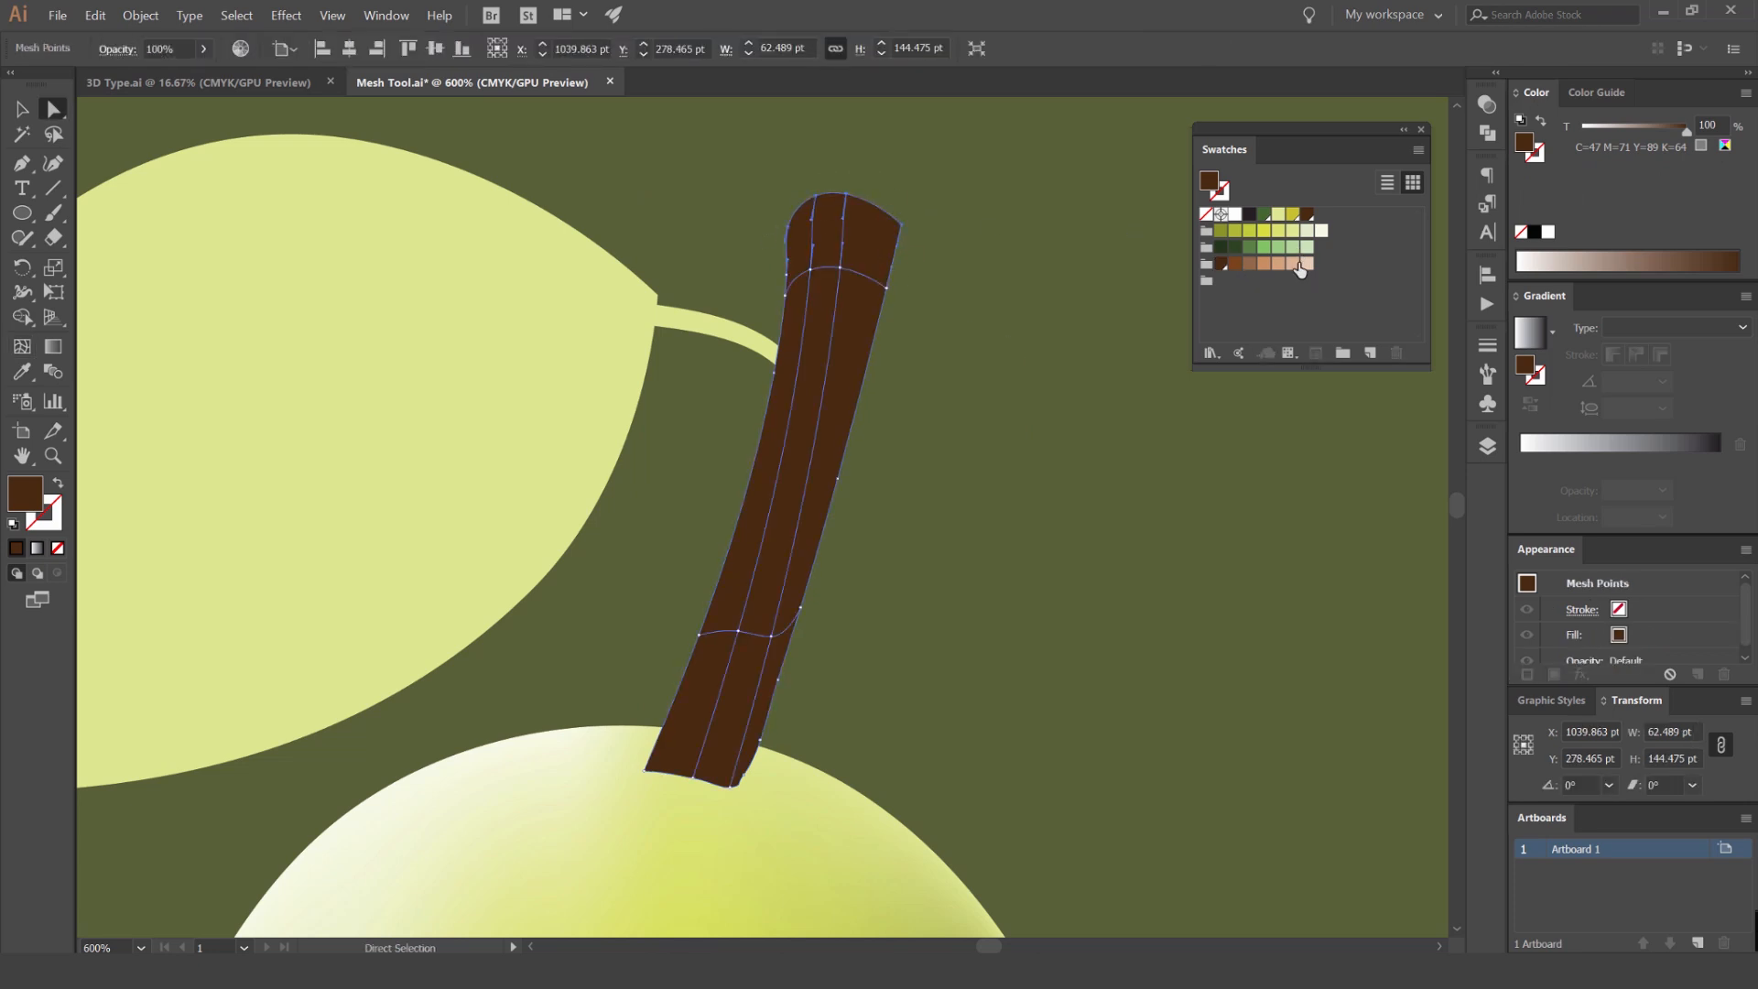
left_click(1298, 264)
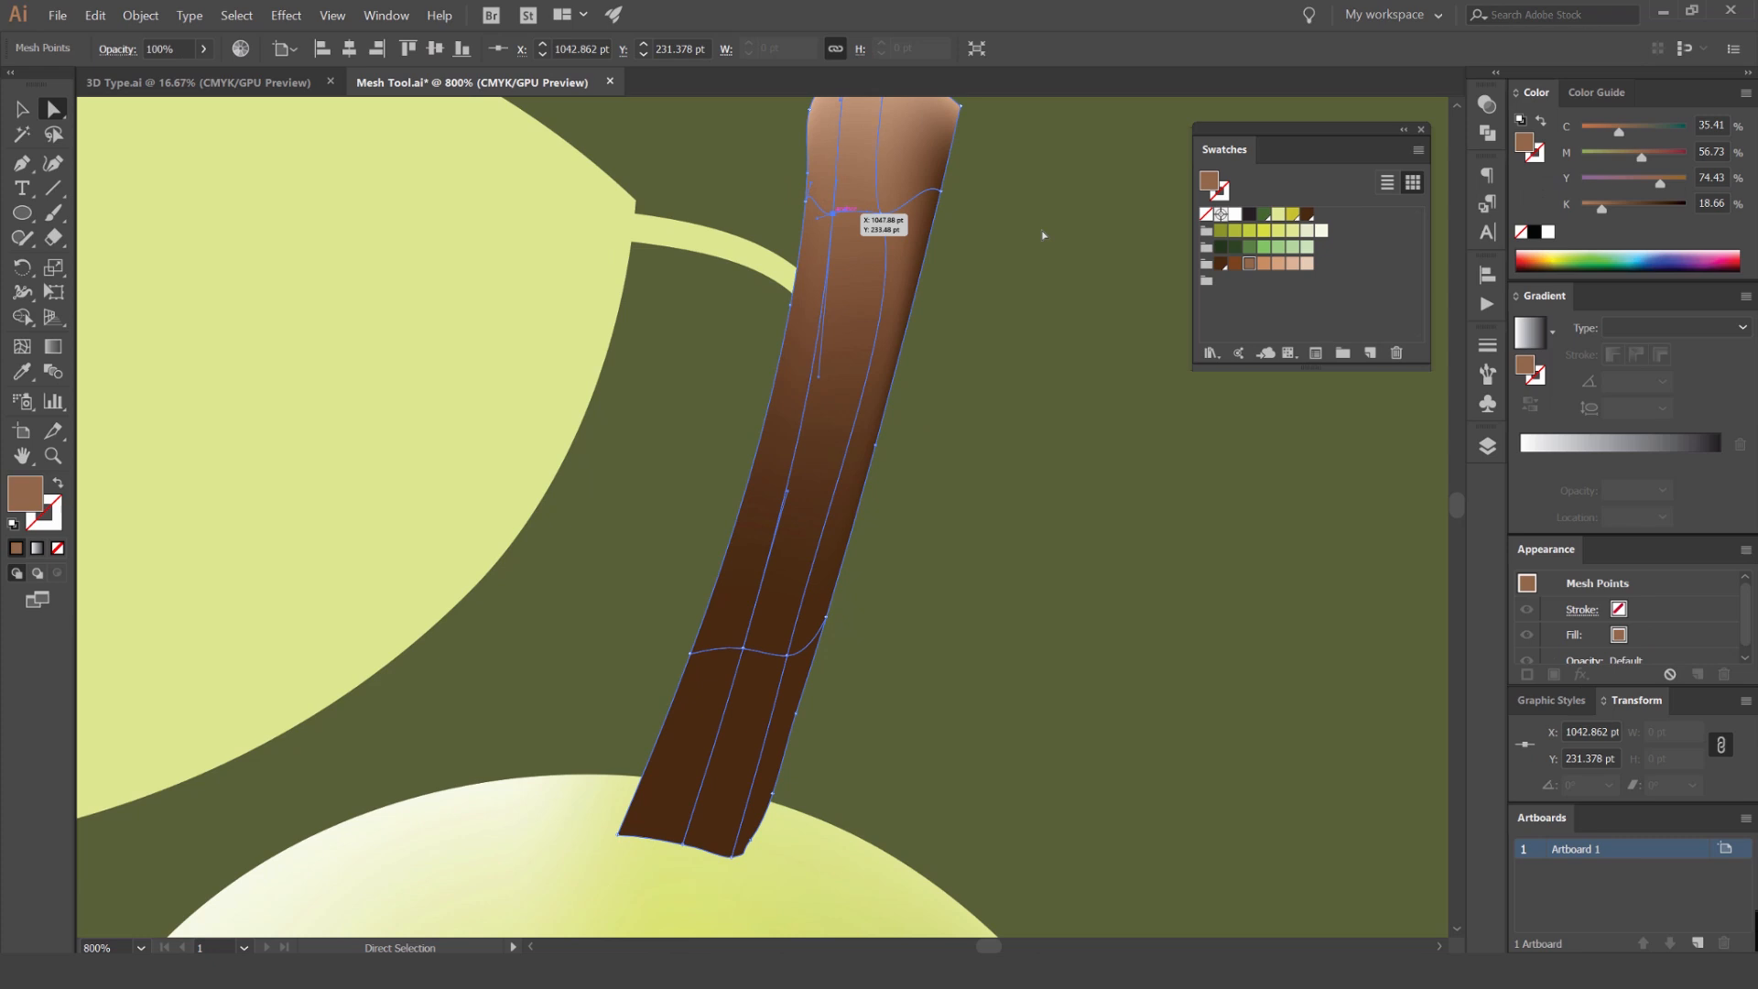
left_click(807, 404)
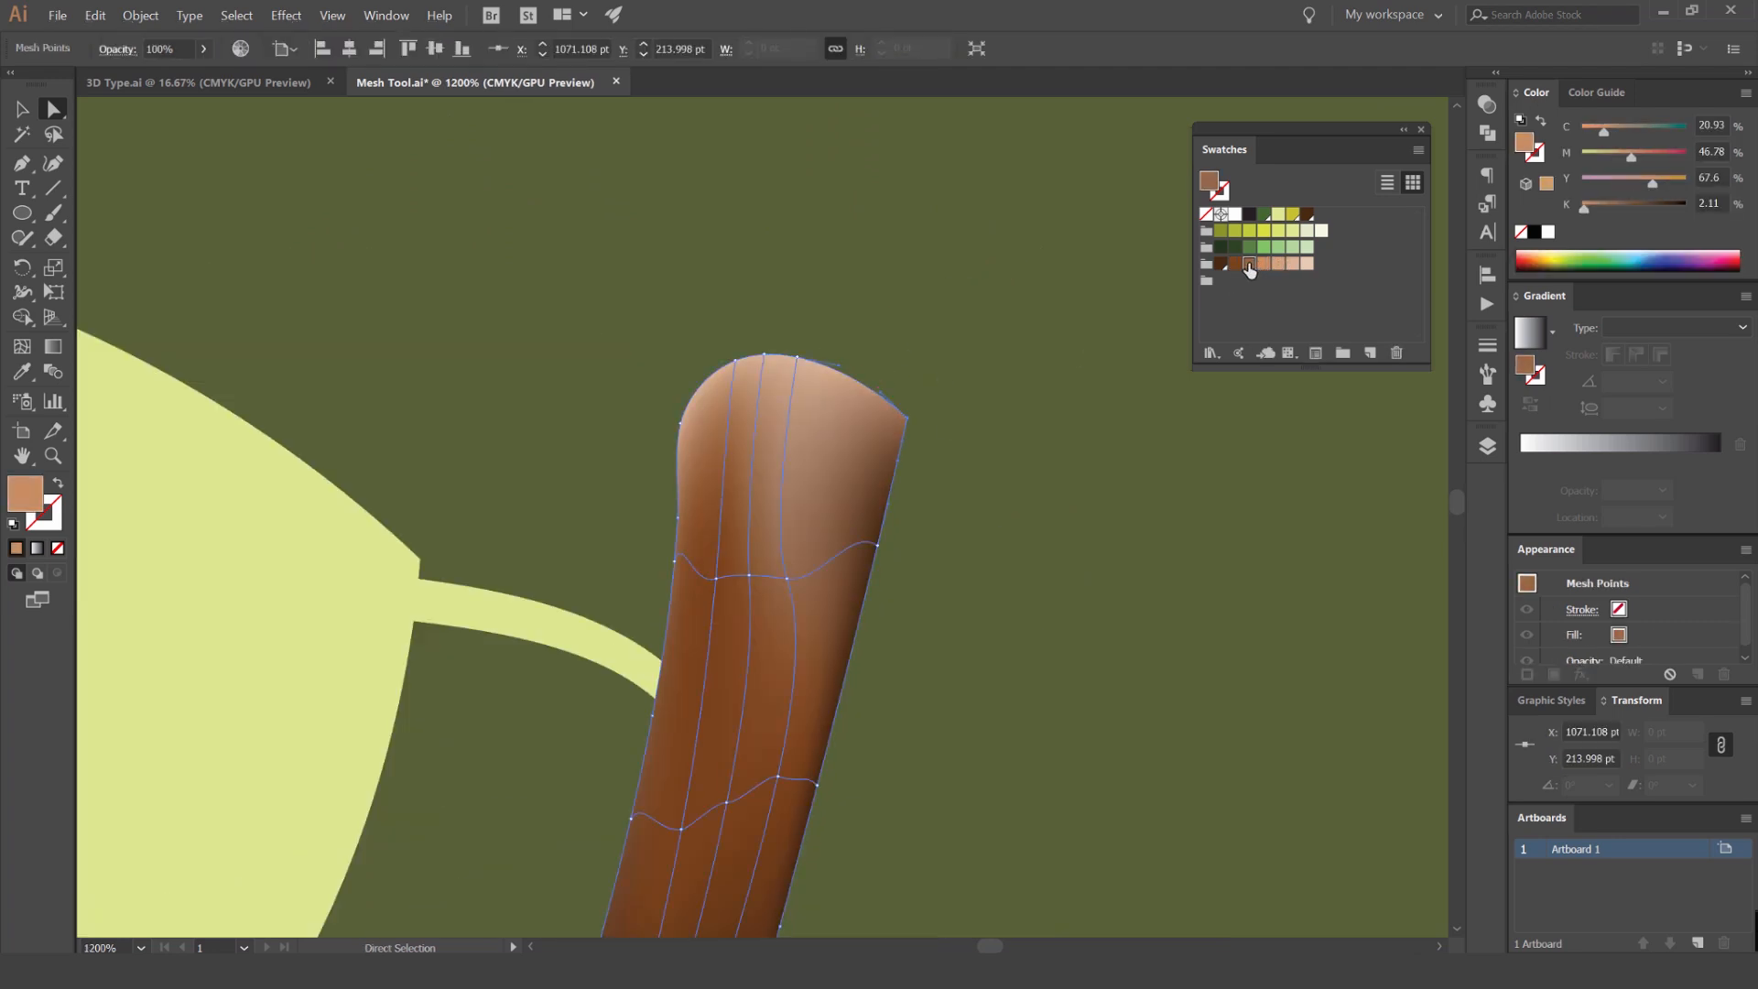
left_click(795, 353)
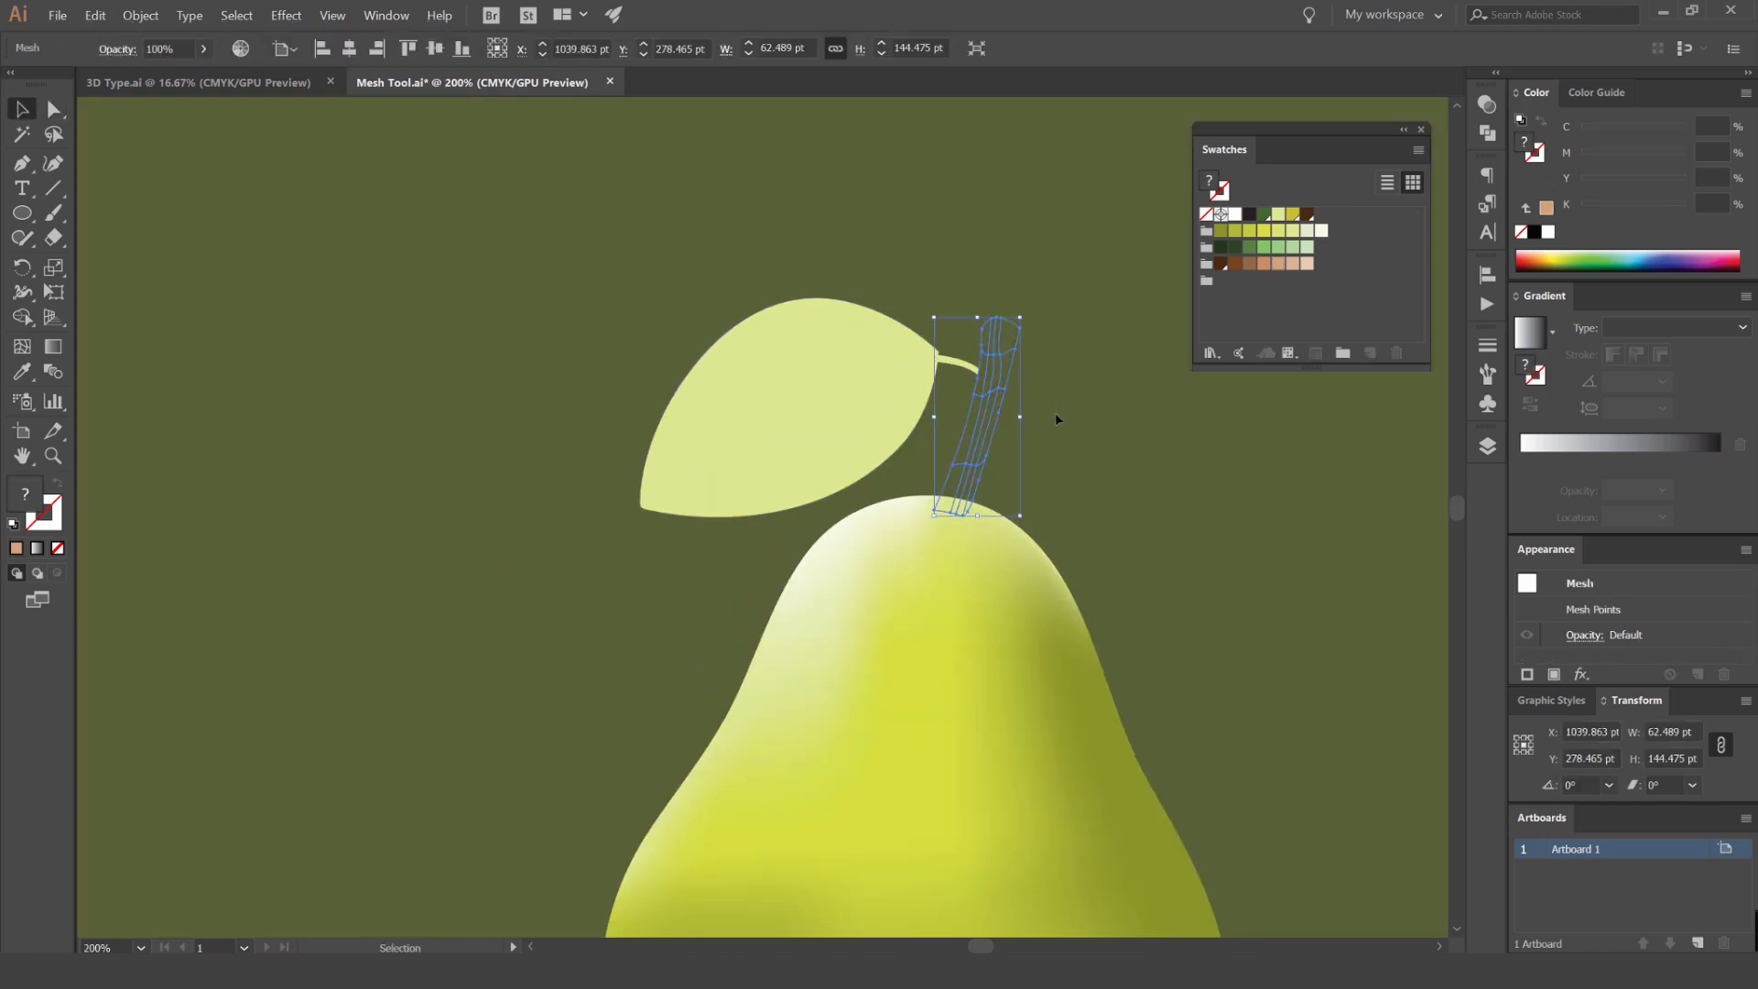
Add a grid of mesh lines across the pale leaf.
left_click(774, 404)
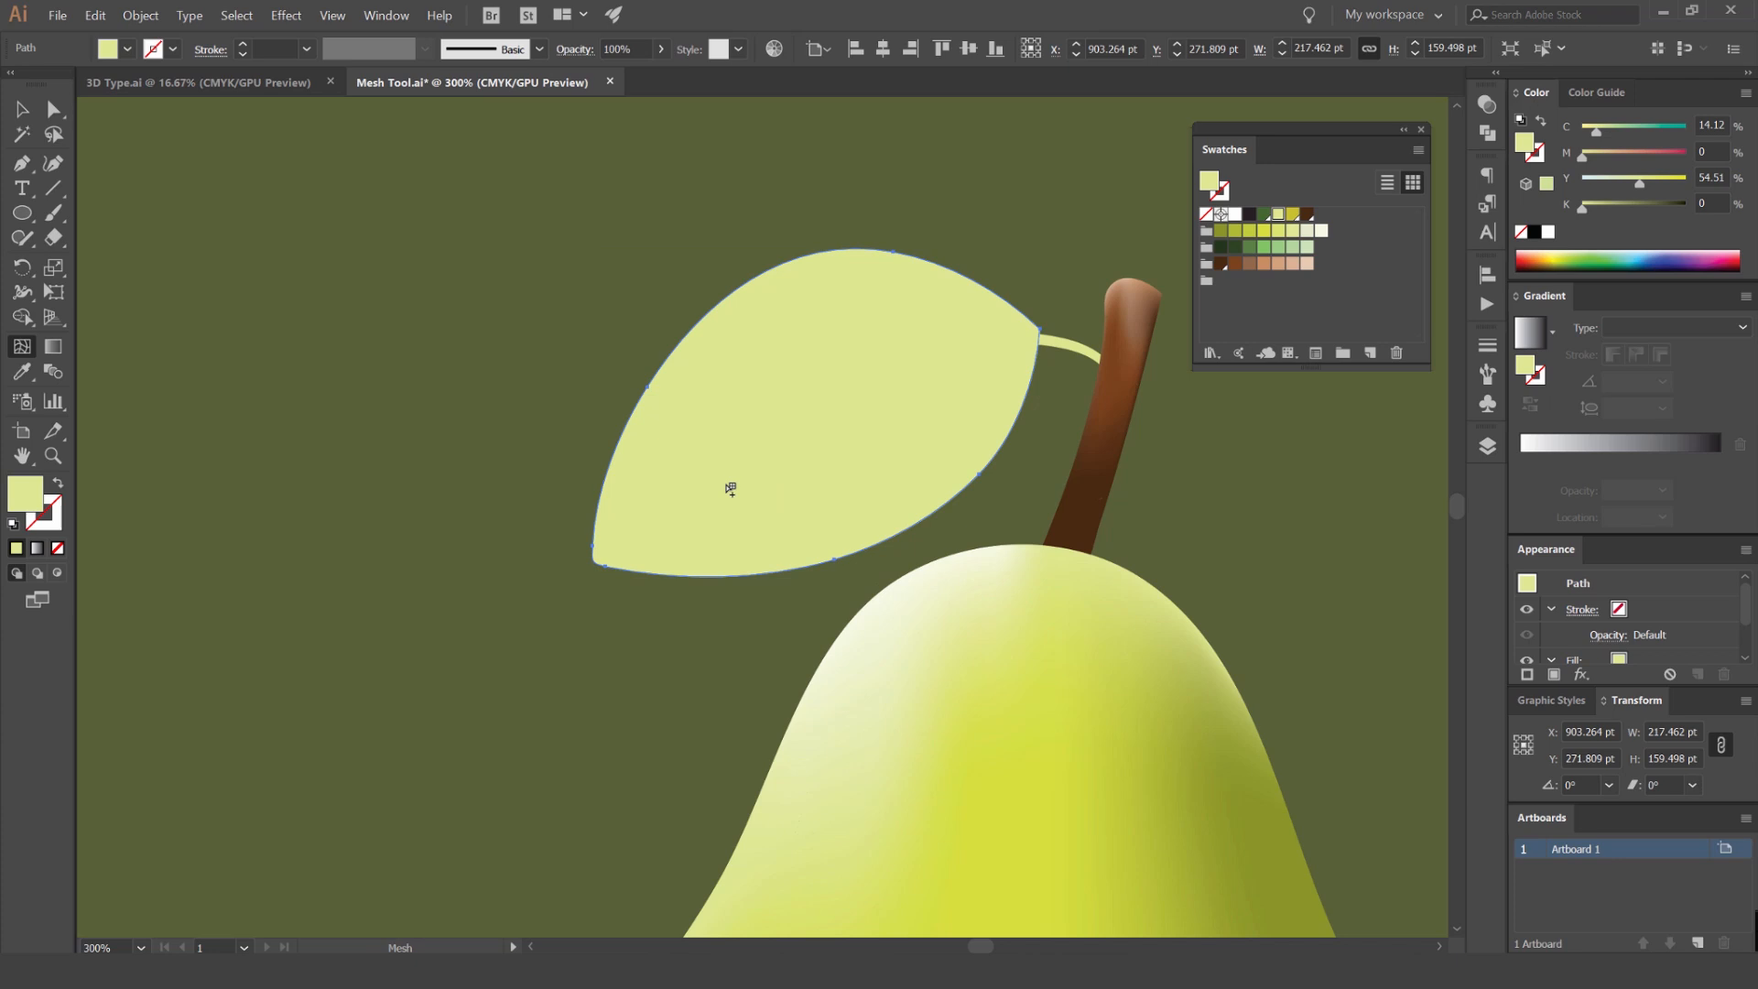
left_click(640, 413)
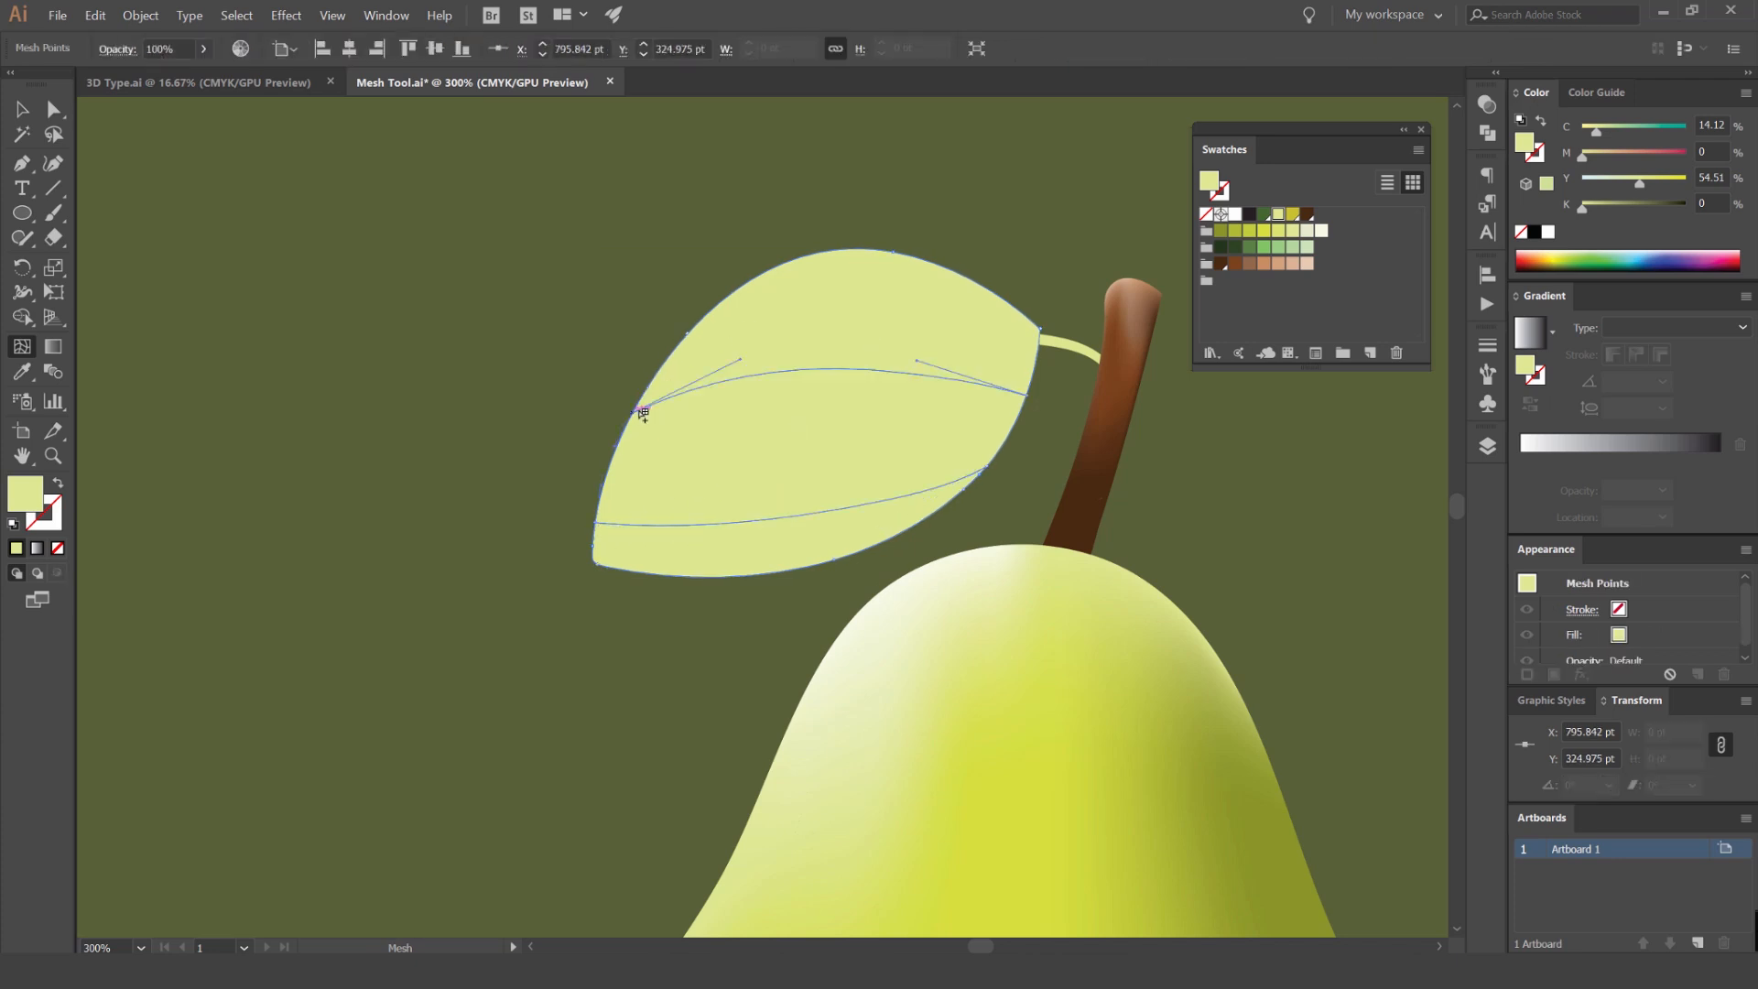
left_click(924, 260)
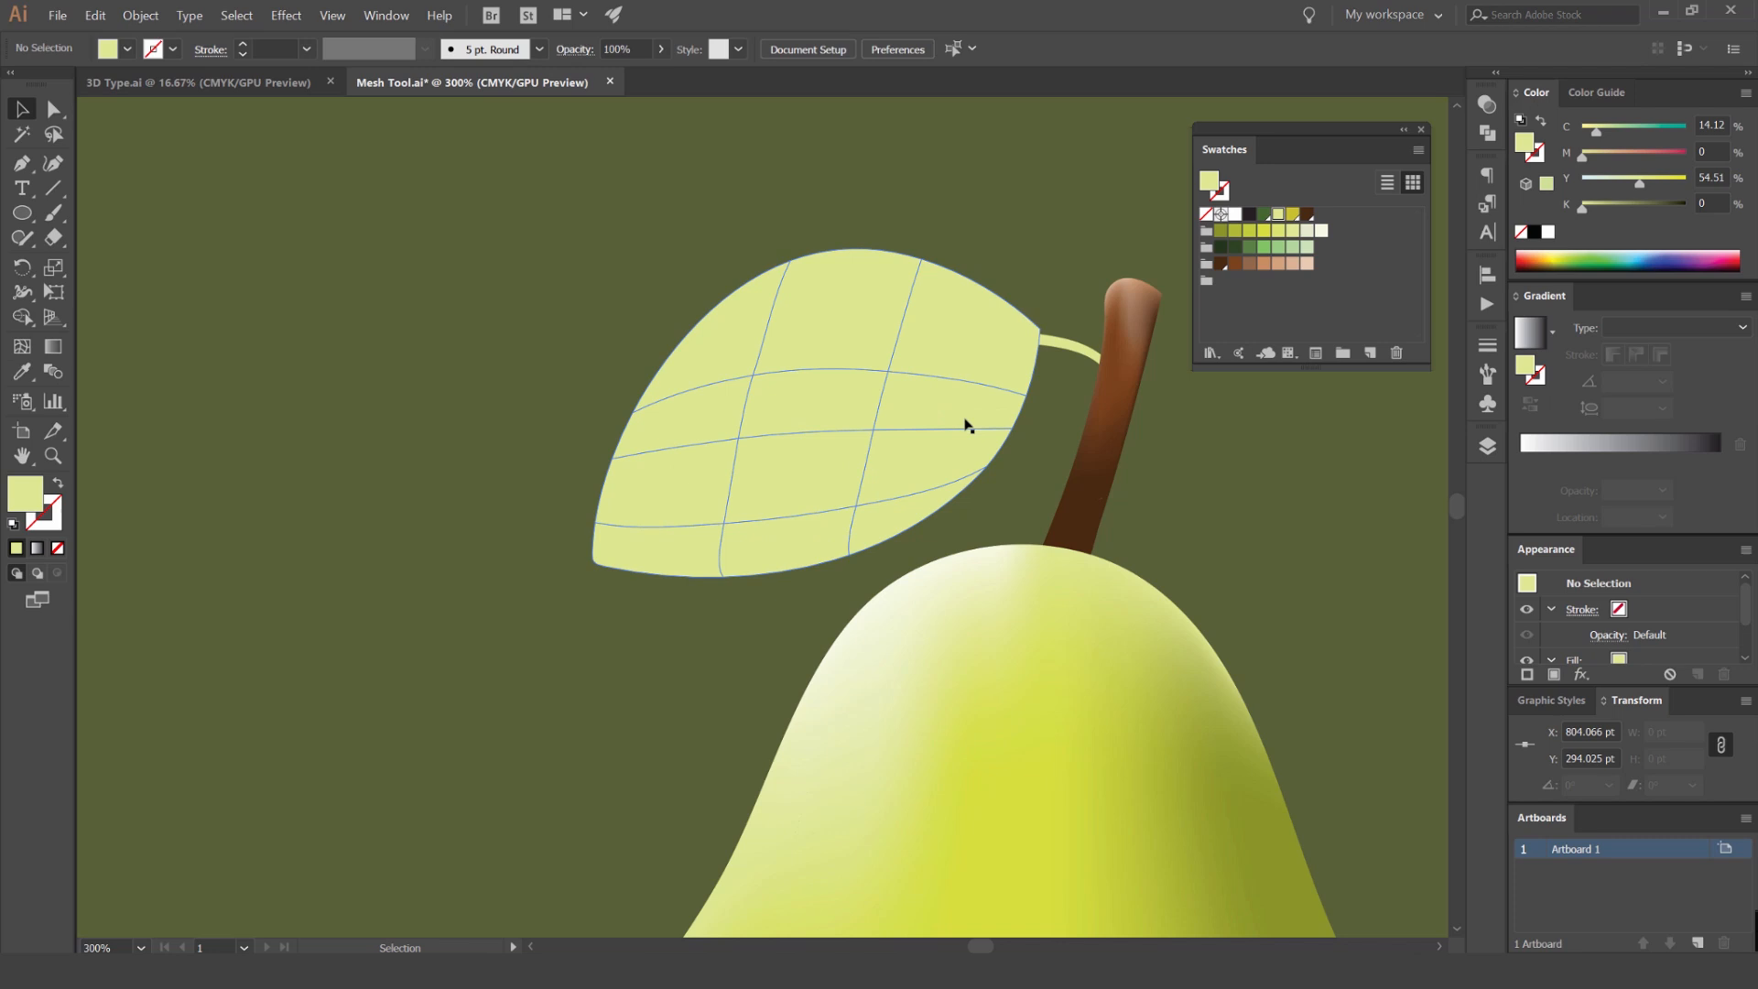
Shade leaf mesh points dark green below with medium and lighter green highlights above.
left_click(964, 424)
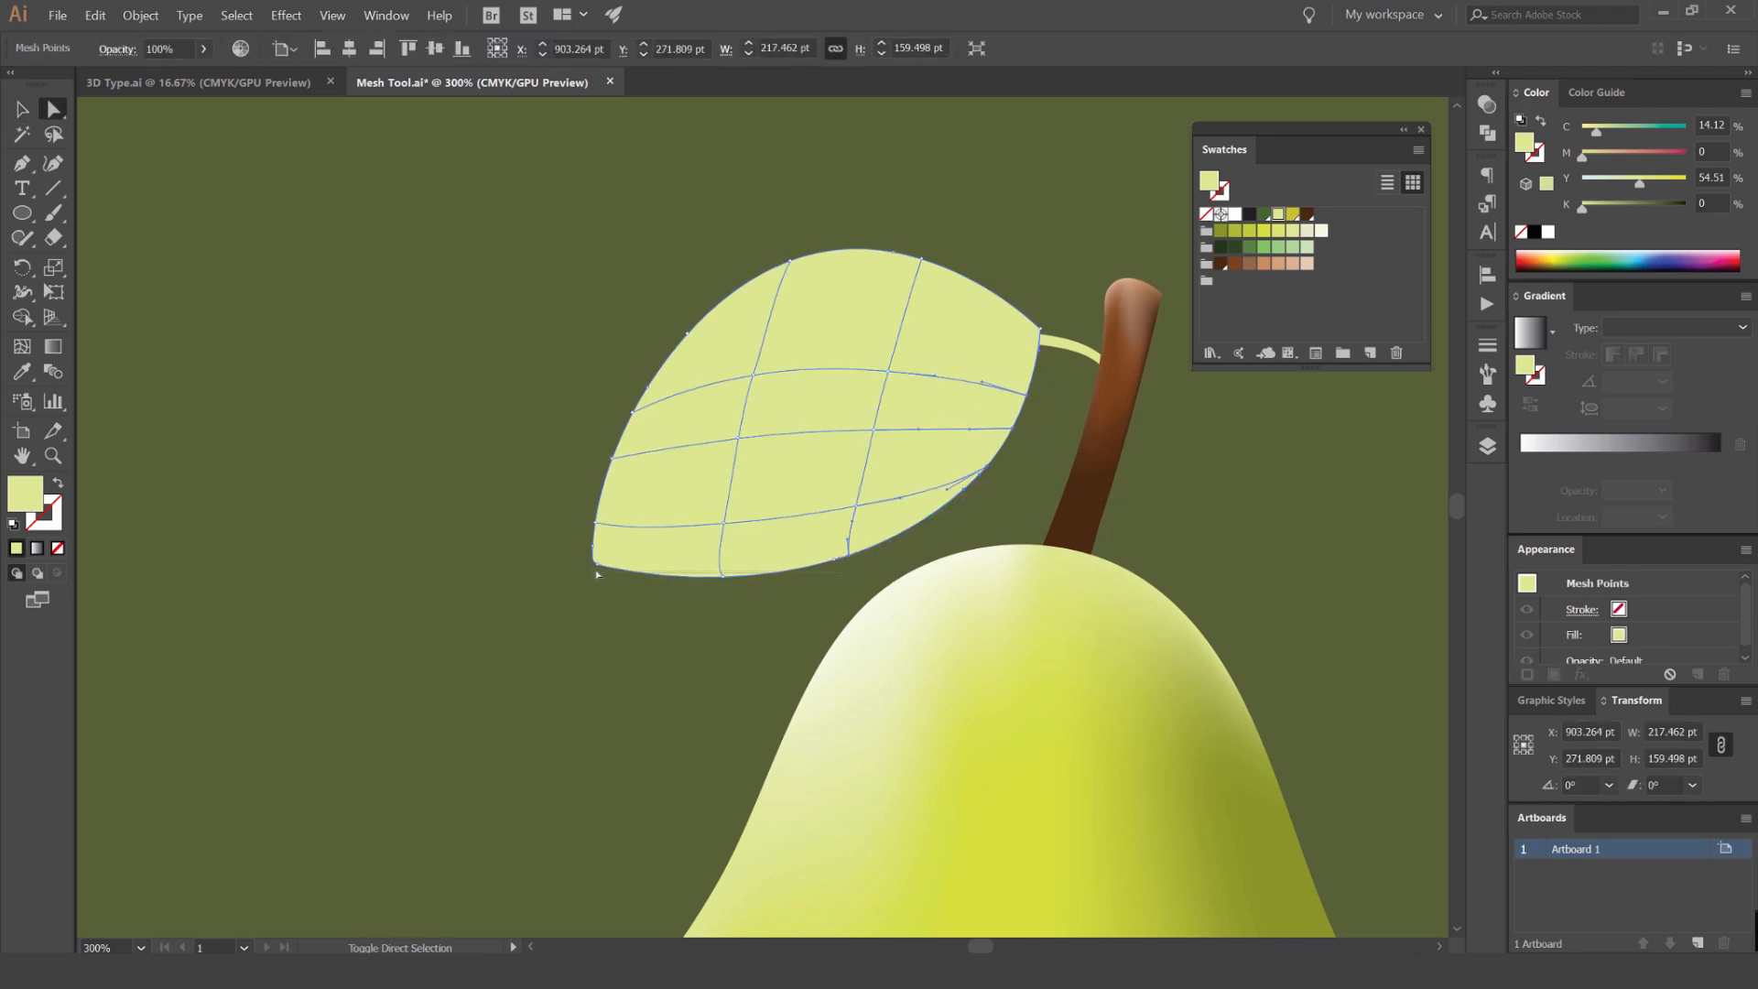
left_click(1220, 246)
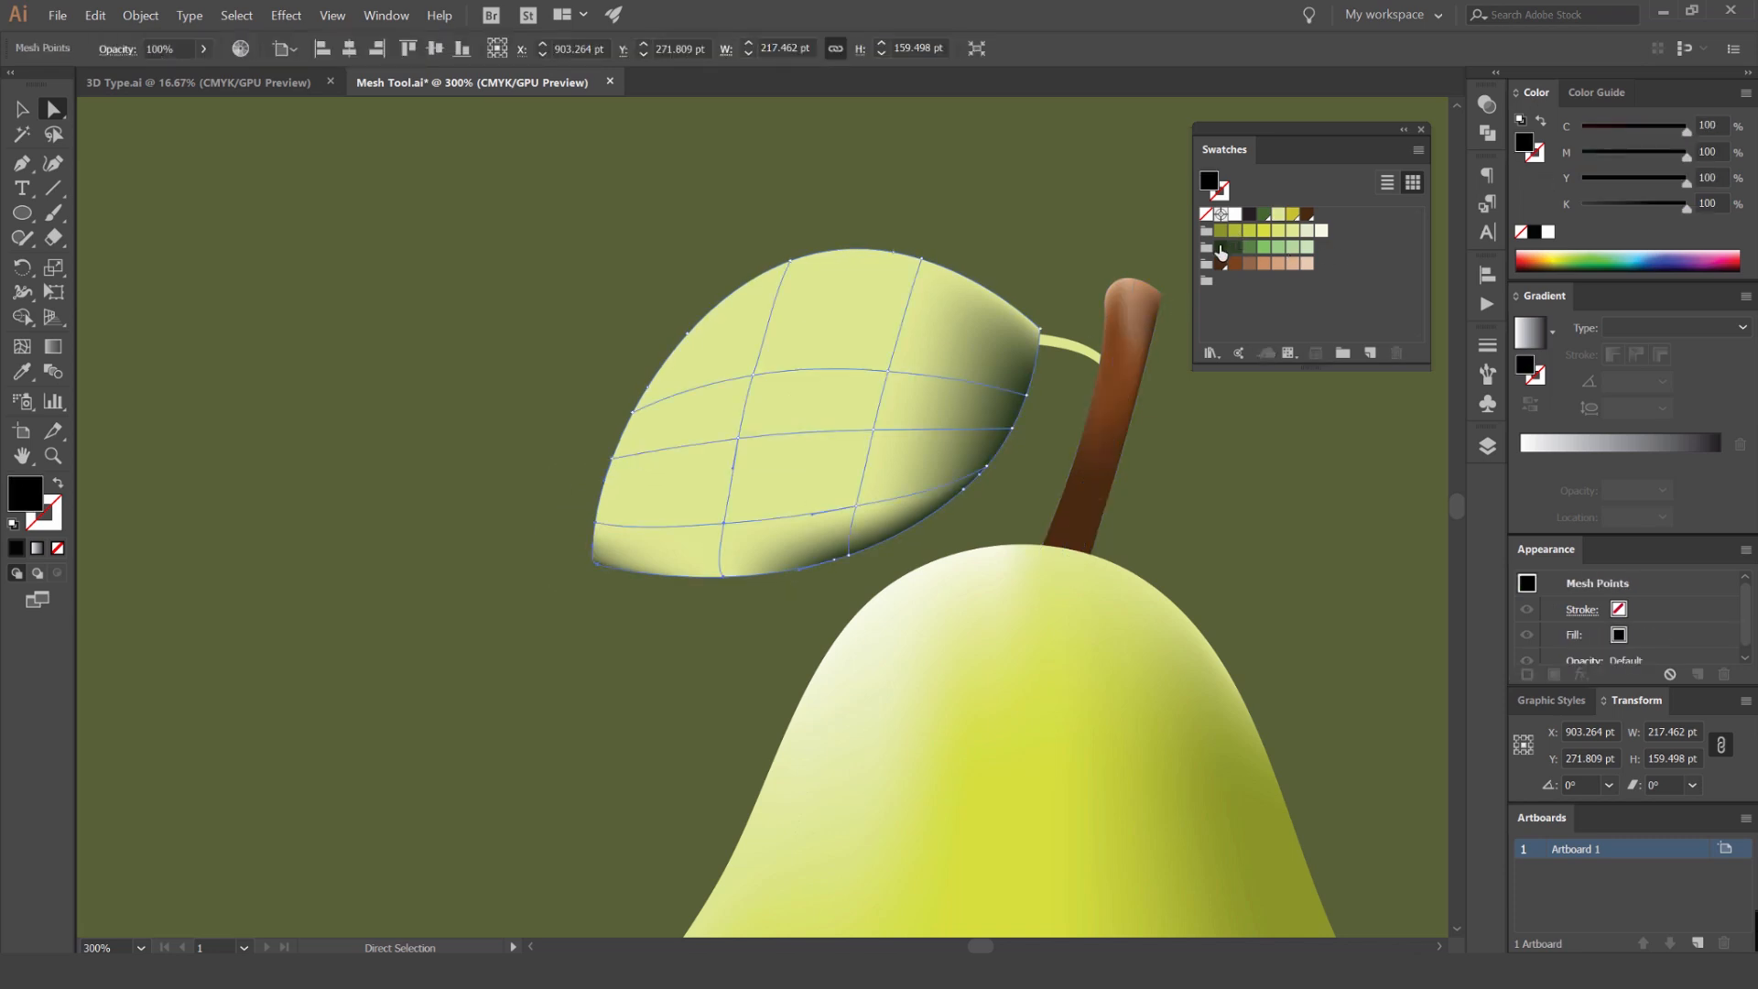
left_click(740, 438)
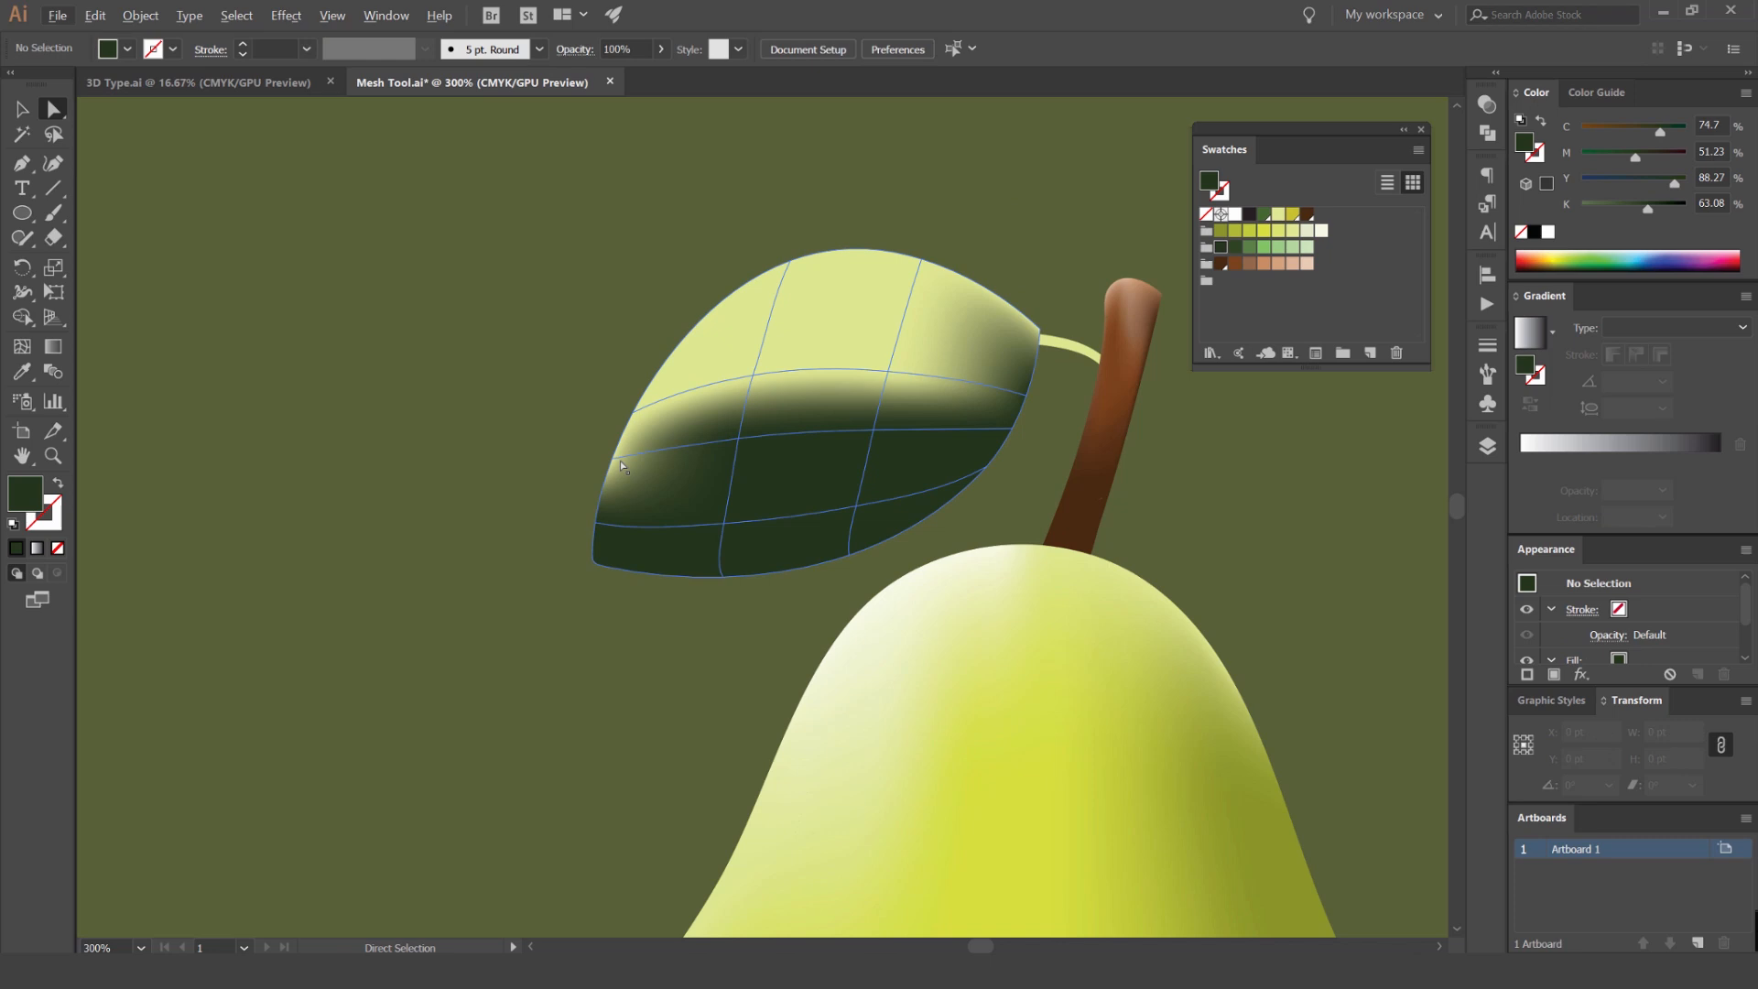
left_click(622, 466)
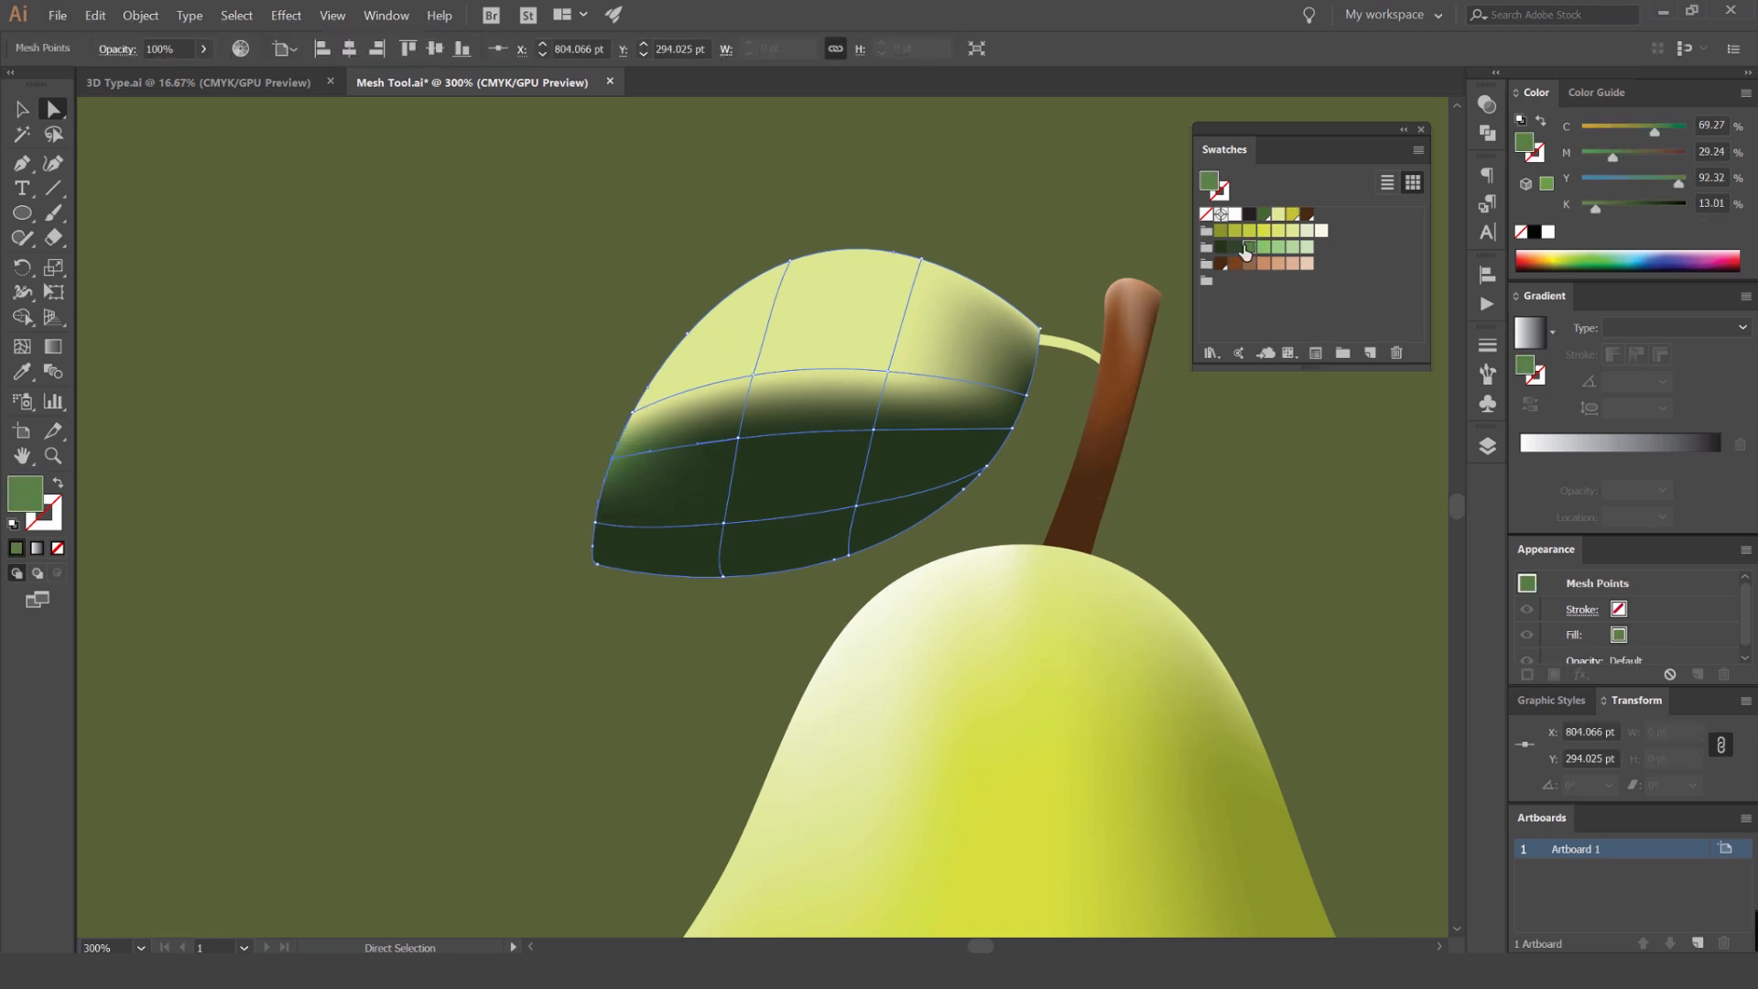
left_click(1298, 250)
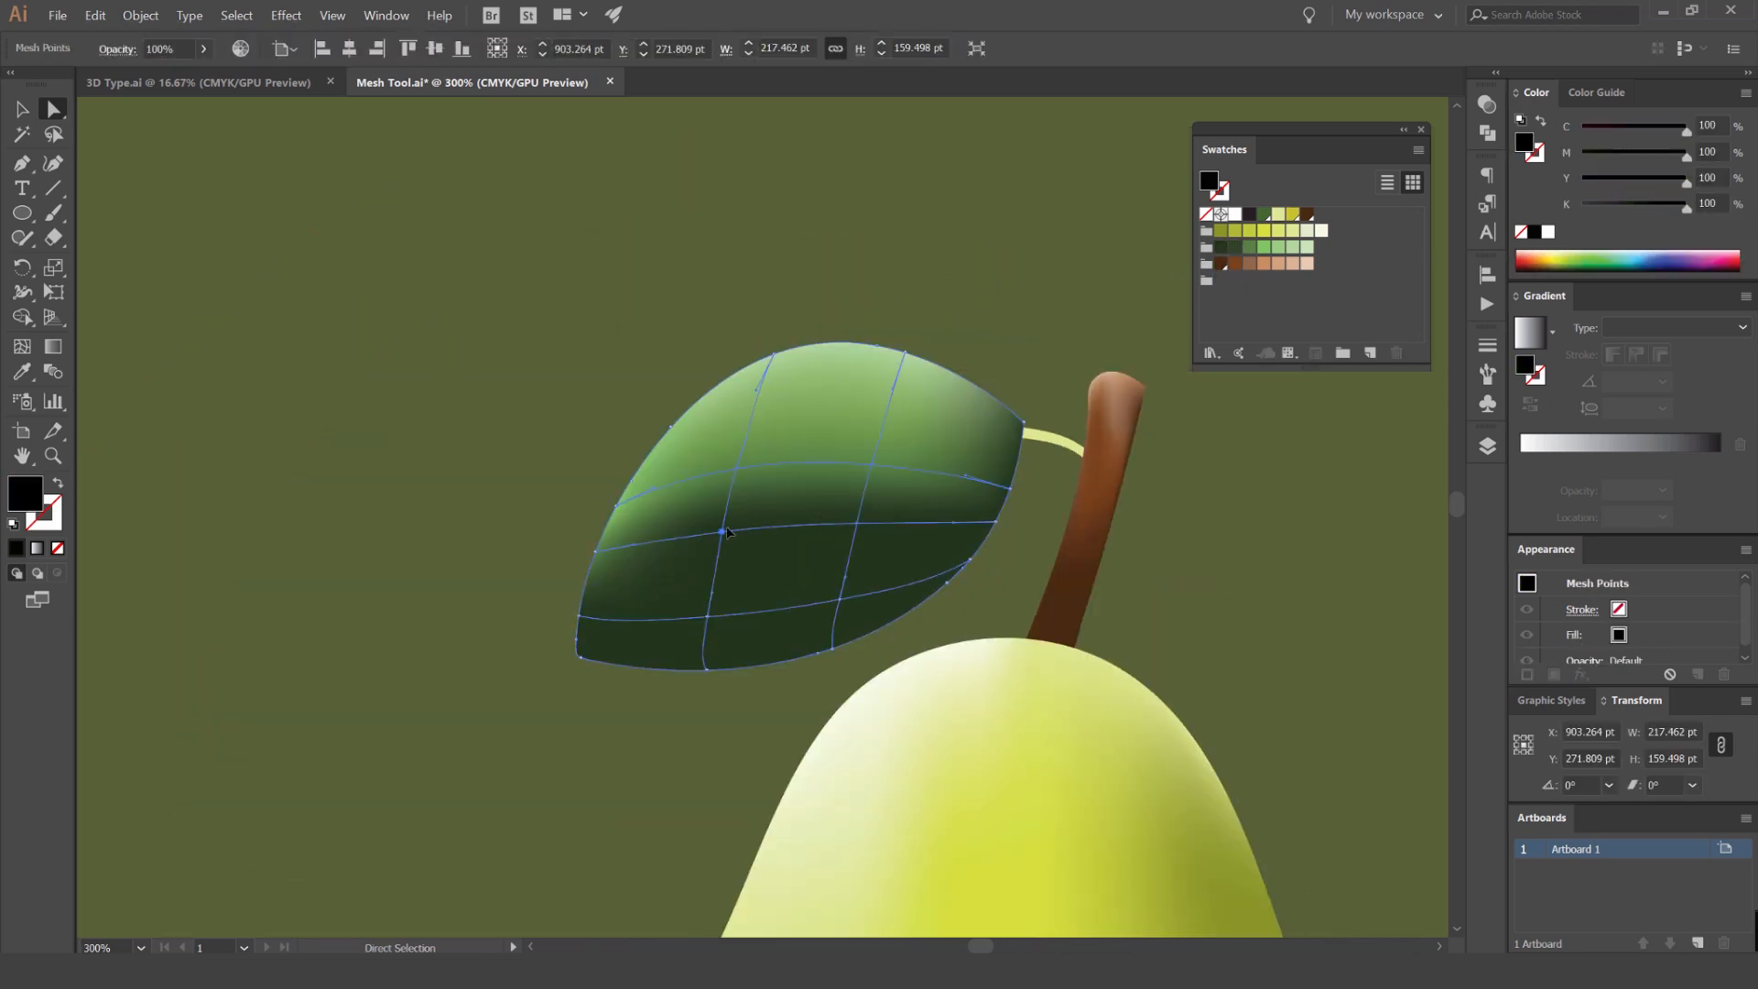
left_click(1248, 249)
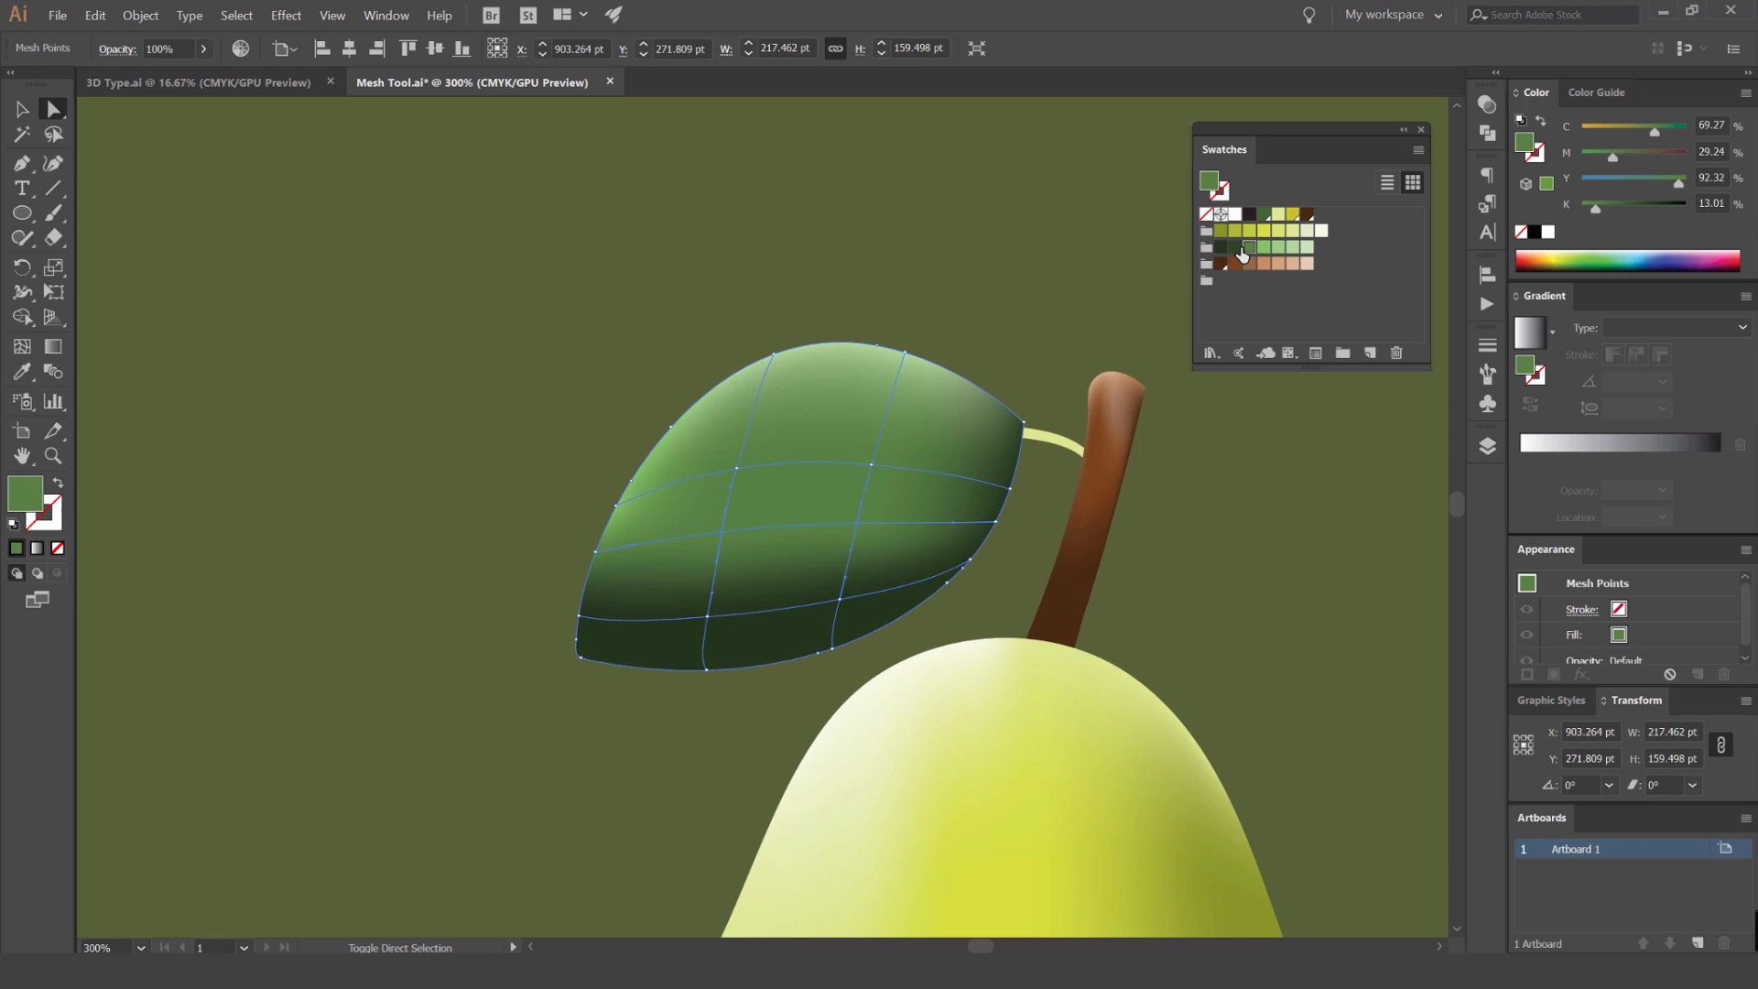
left_click(1237, 249)
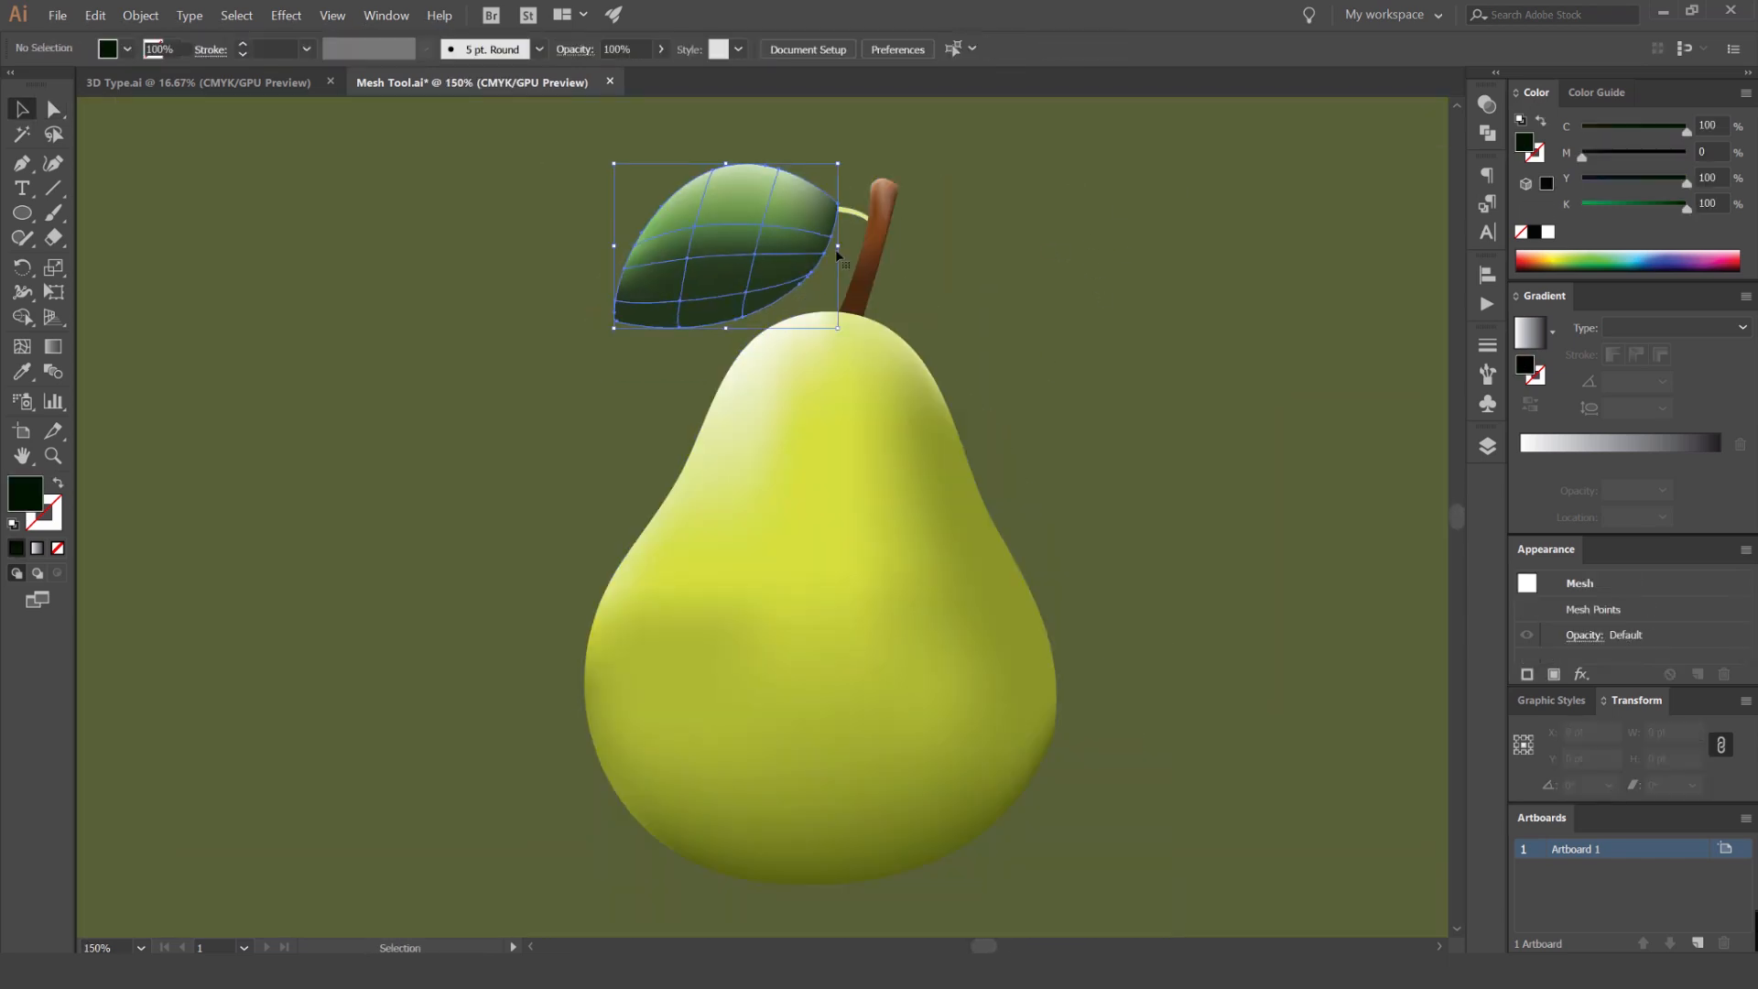
left_click(1099, 300)
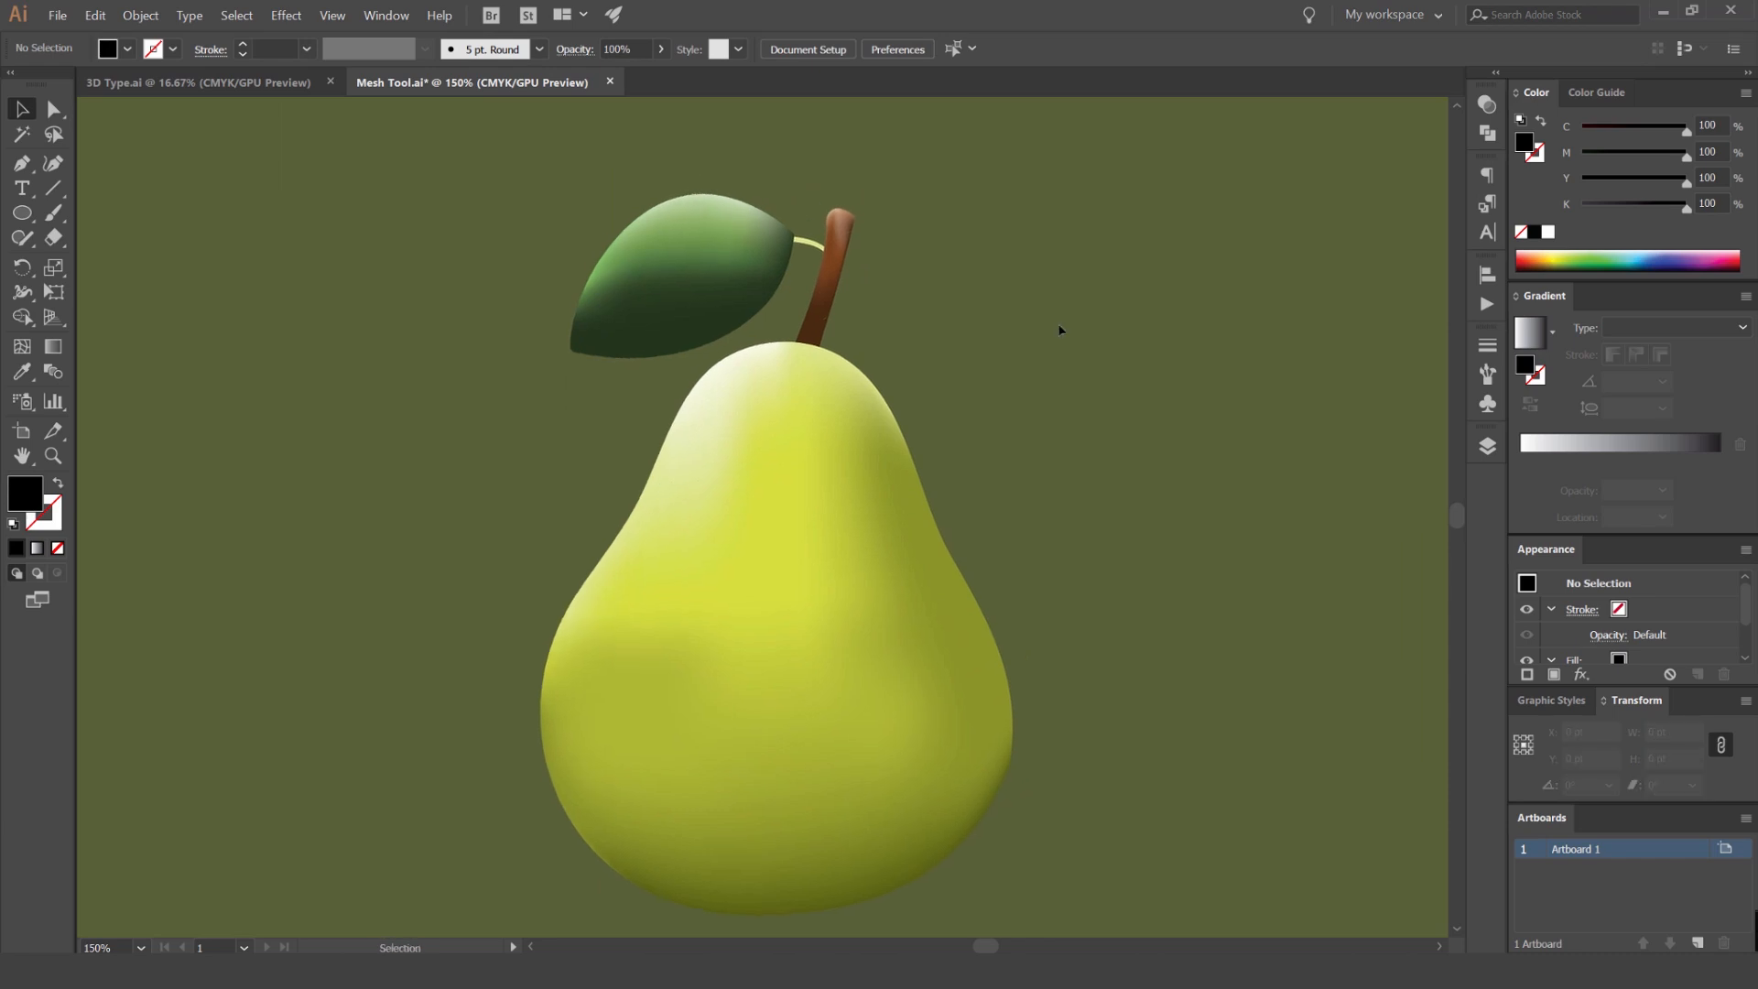
mouse_move(1020, 687)
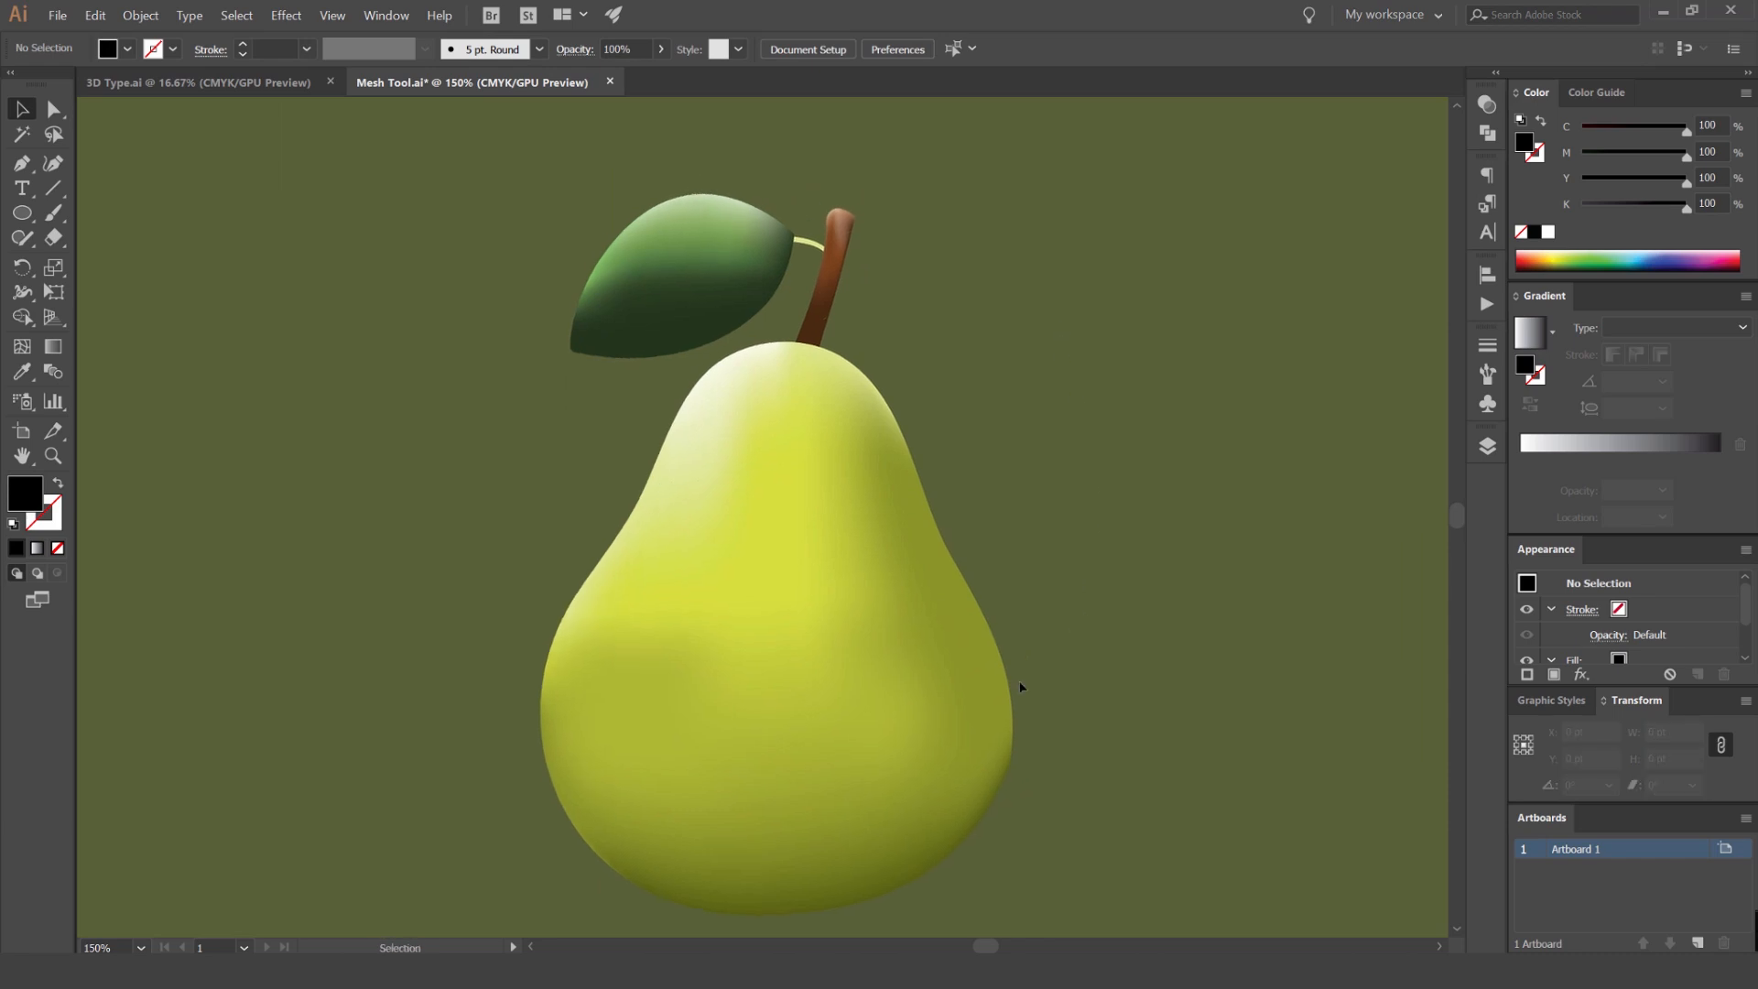